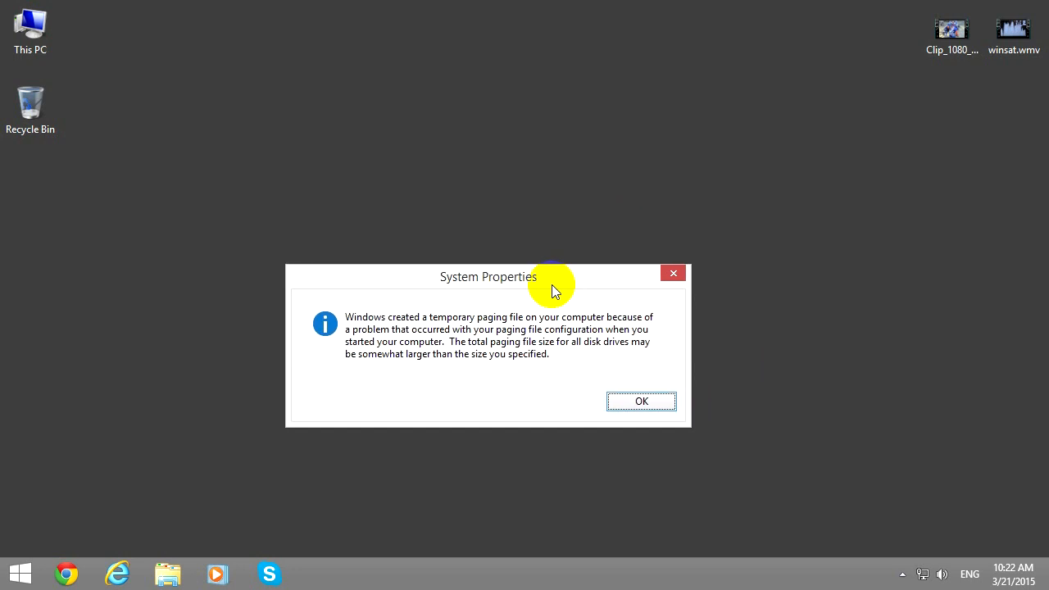
pyautogui.moveTo(507, 295)
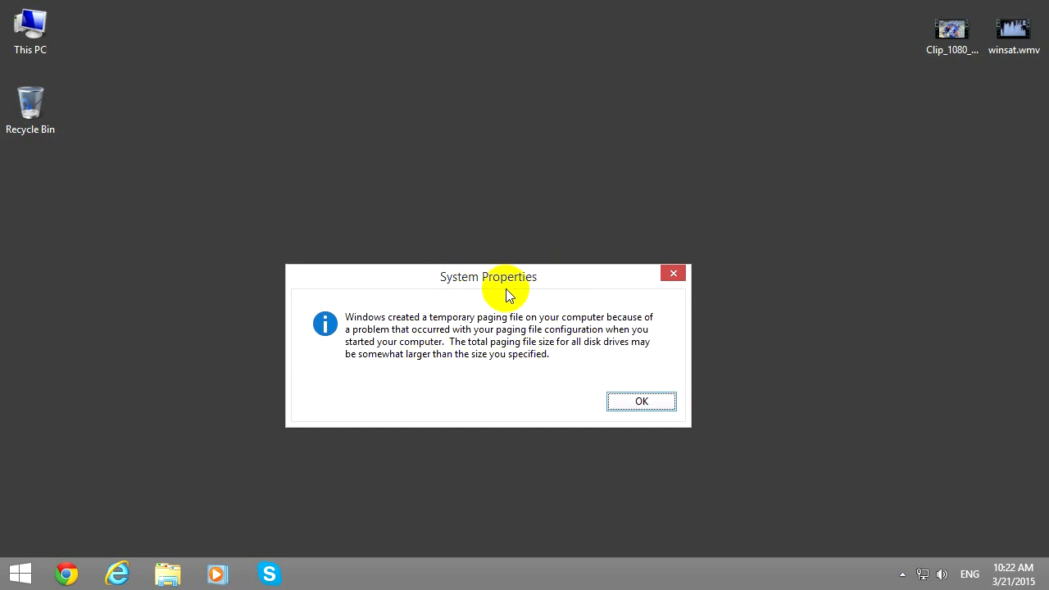
pyautogui.moveTo(374, 331)
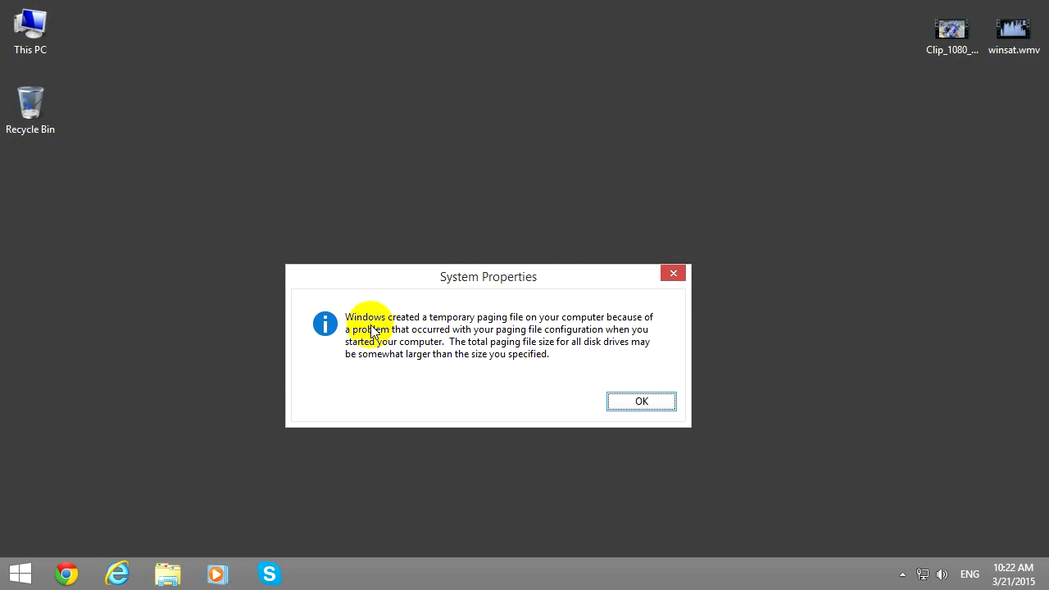
pyautogui.moveTo(523, 328)
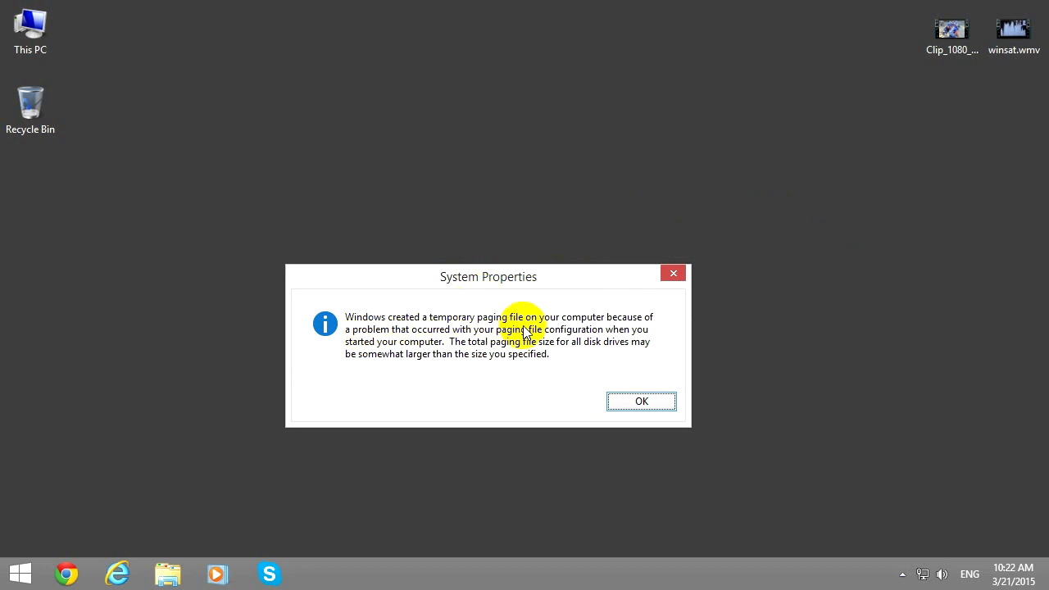
pyautogui.moveTo(393, 344)
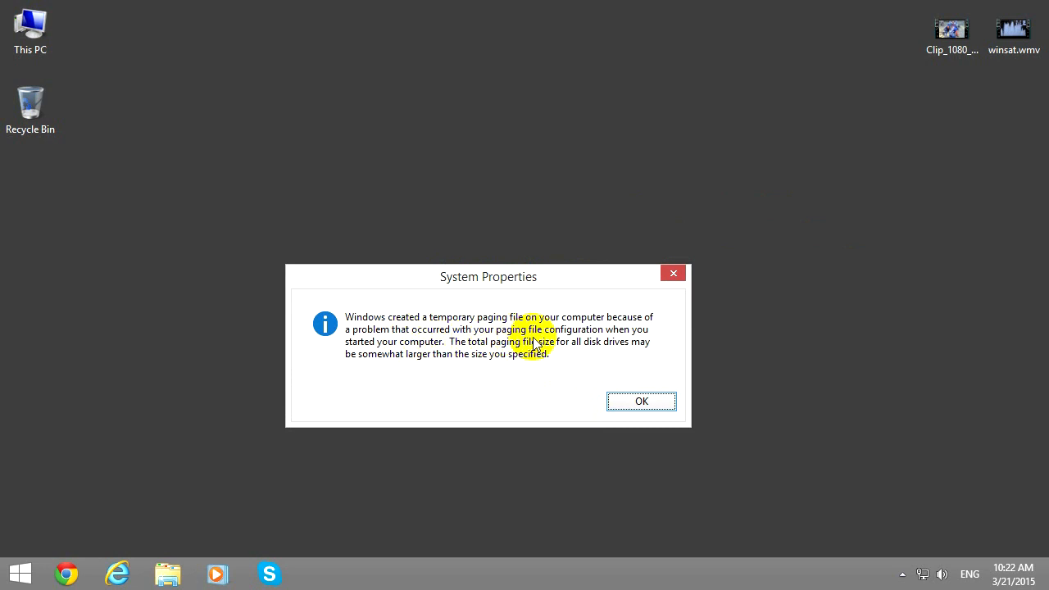
pyautogui.moveTo(408, 359)
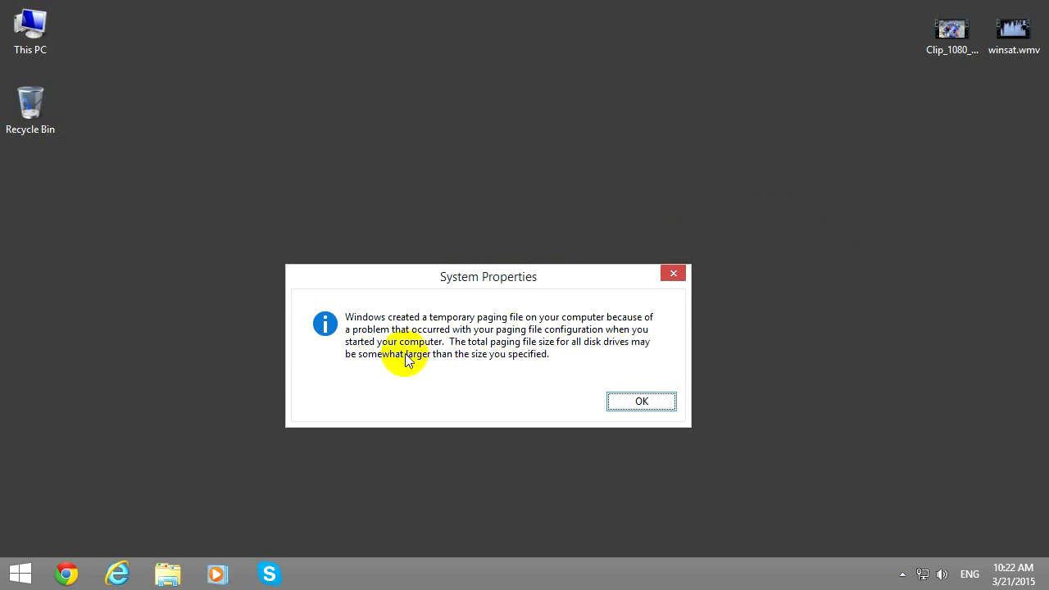
pyautogui.moveTo(500, 364)
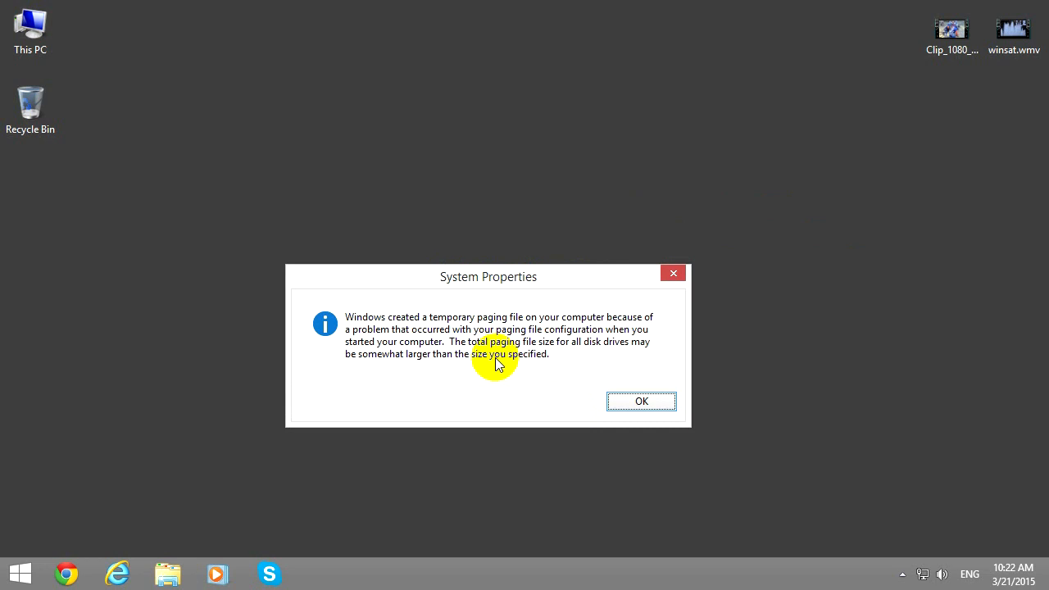
# Acknowledge the temporary paging file warning and dismiss Performance Options, returning to the desktop
pyautogui.moveTo(488, 275); pyautogui.dragTo(544, 190)
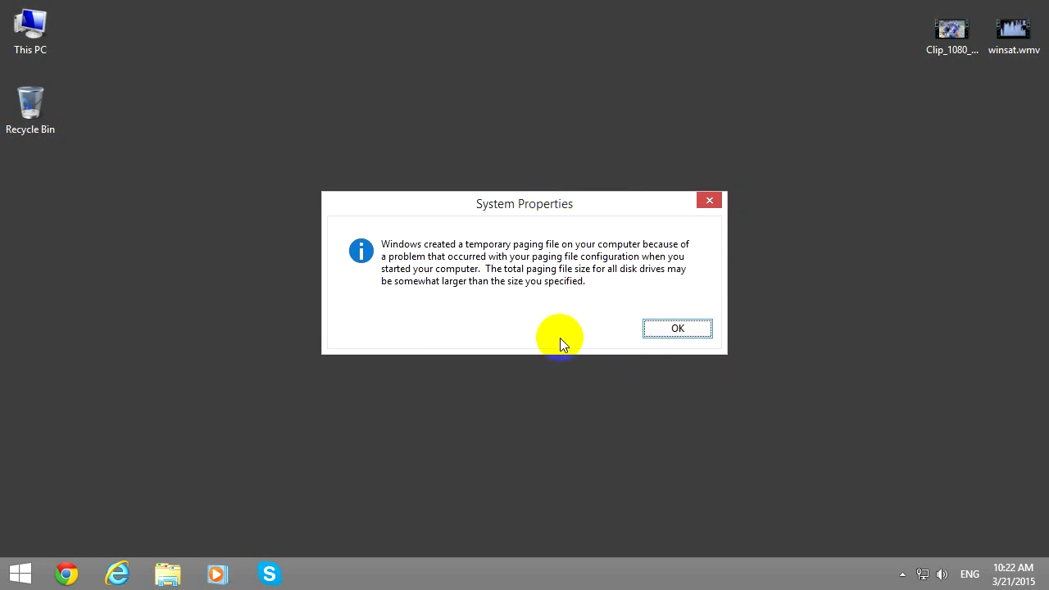
pyautogui.moveTo(663, 328)
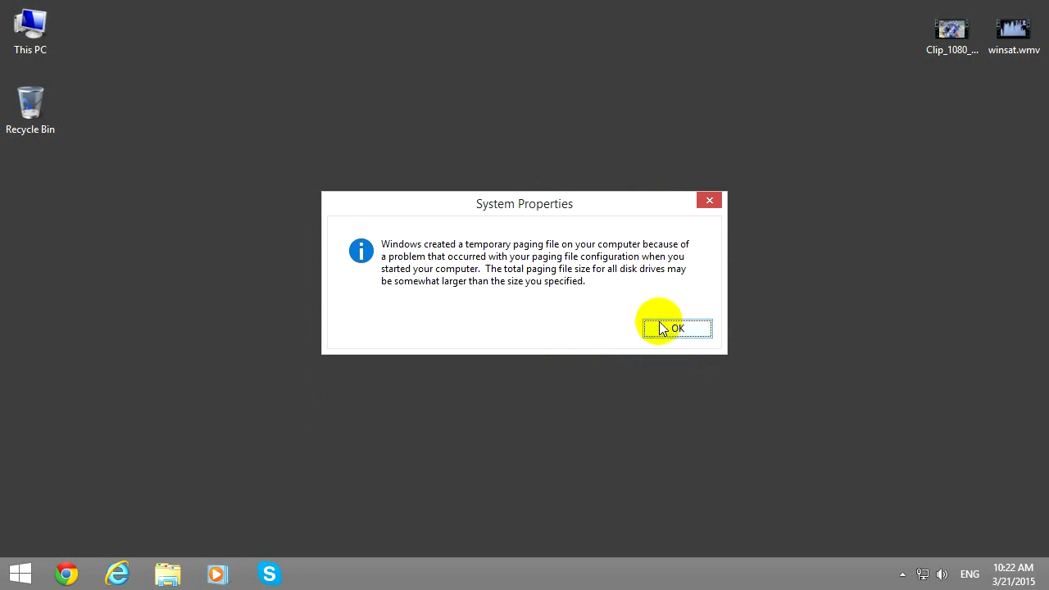
pyautogui.click(677, 328)
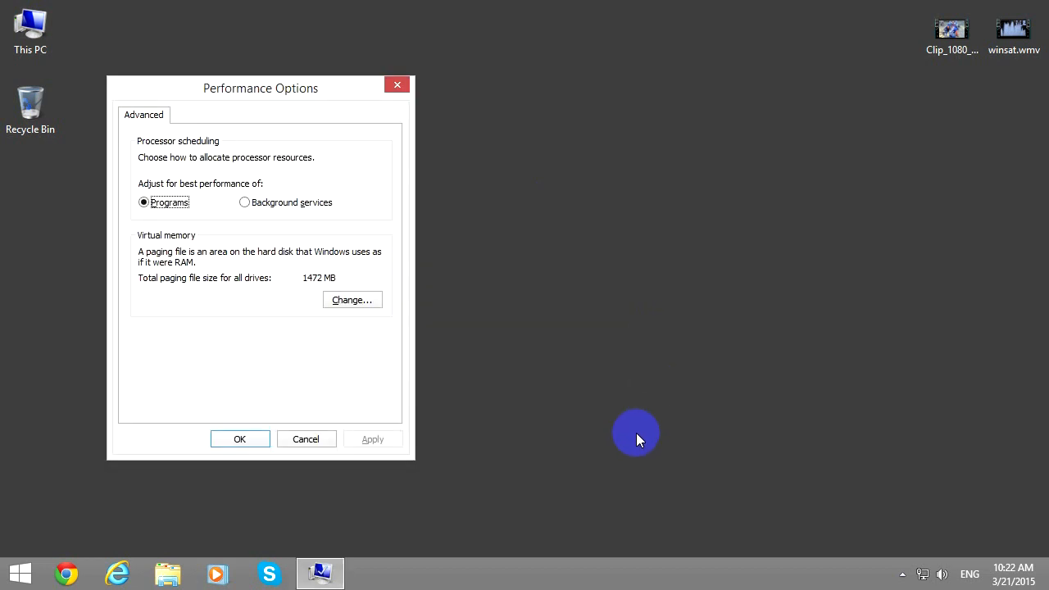
pyautogui.moveTo(629, 436)
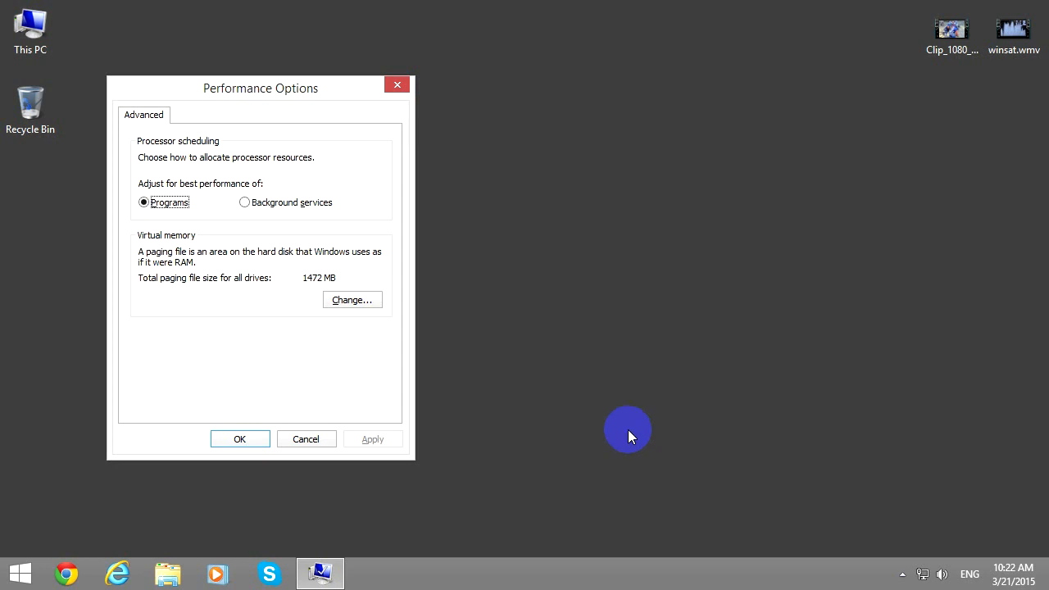
pyautogui.moveTo(541, 385)
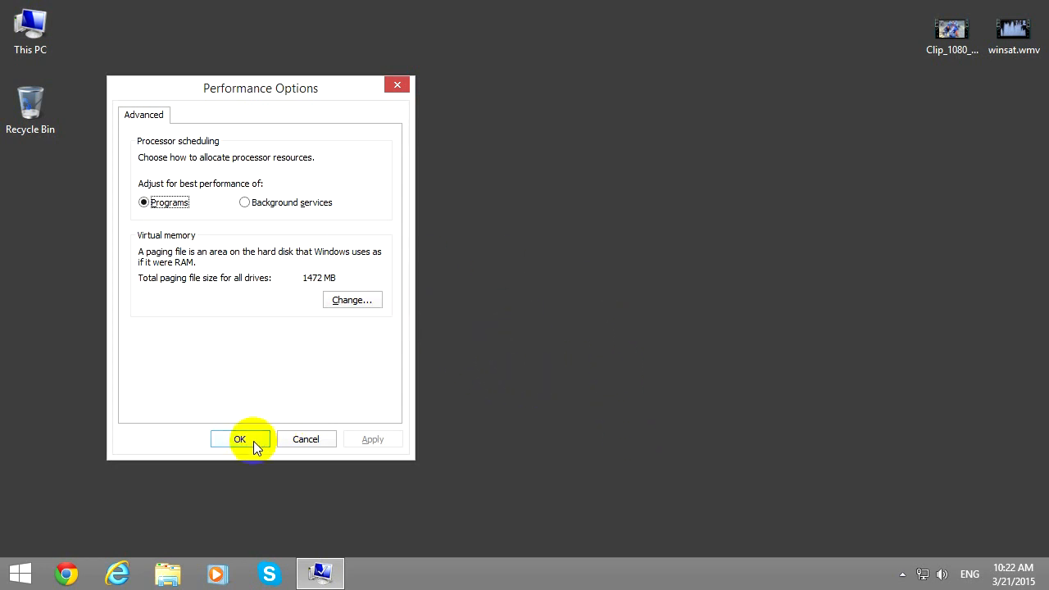
pyautogui.click(240, 440)
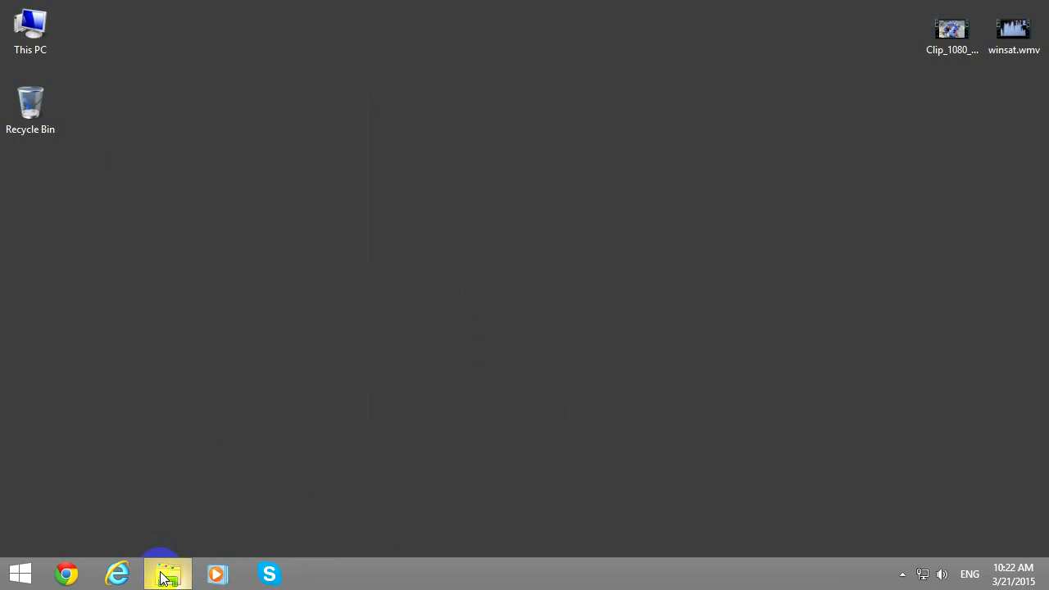
# Show This PC's System page from File Explorer via its Properties entry
pyautogui.click(167, 573)
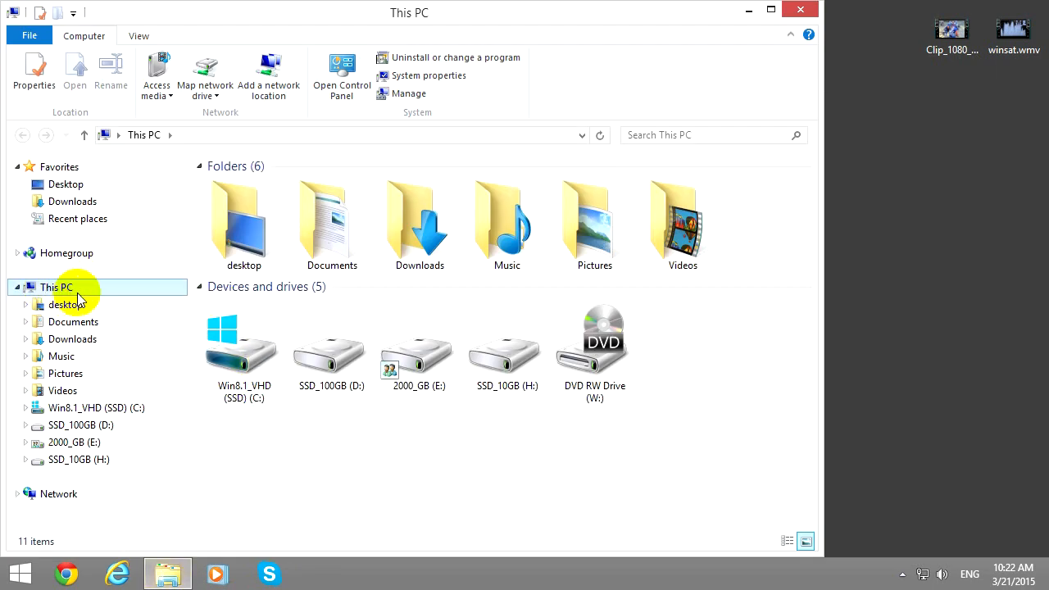
pyautogui.rightClick(56, 287)
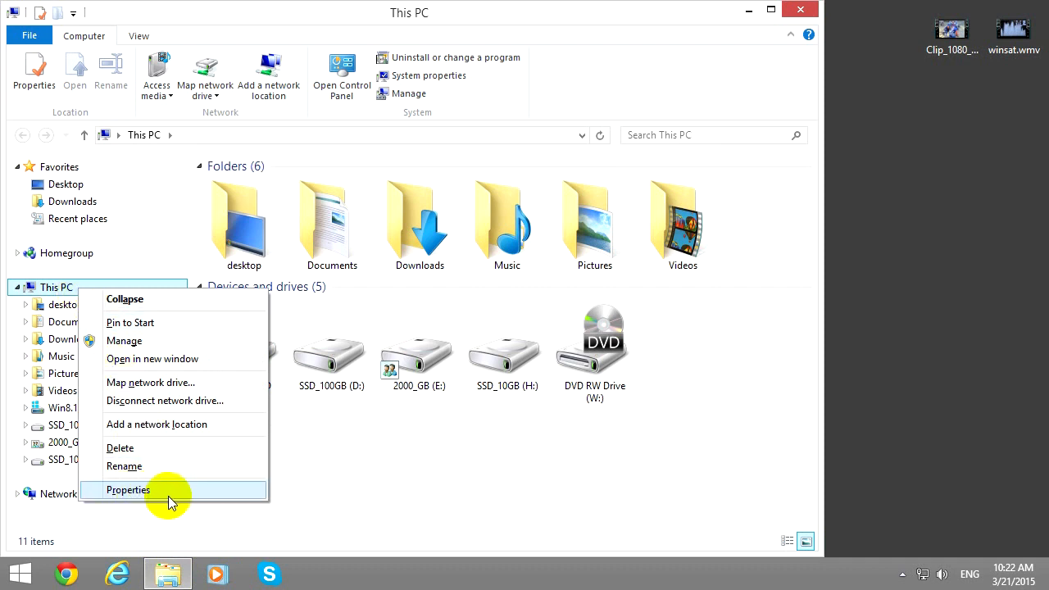
pyautogui.click(128, 489)
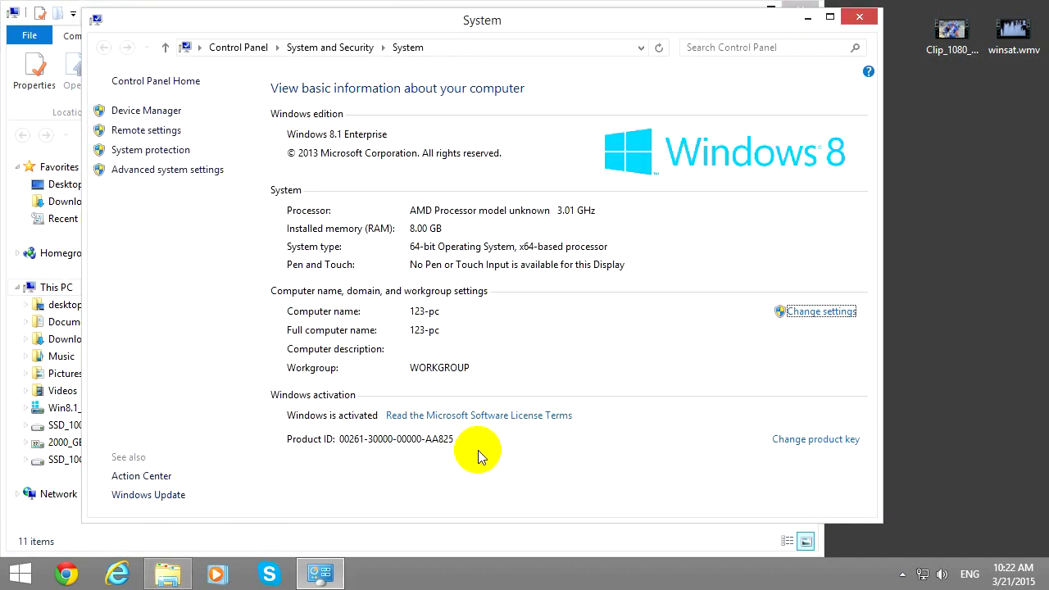
pyautogui.moveTo(145, 174)
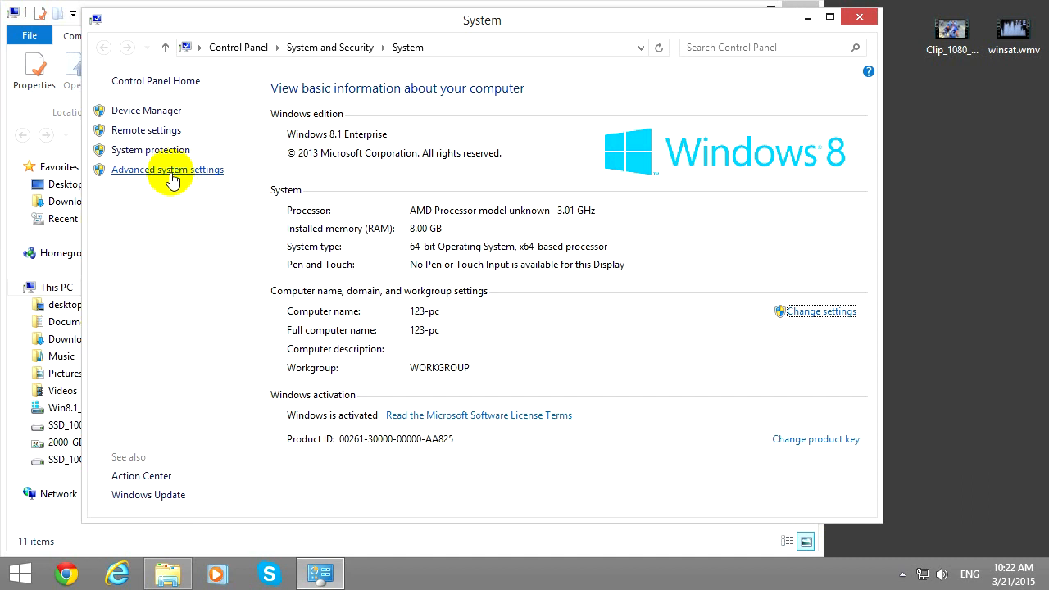
# Reach the Advanced performance options listing the 1472 MB total paging file
pyautogui.click(167, 168)
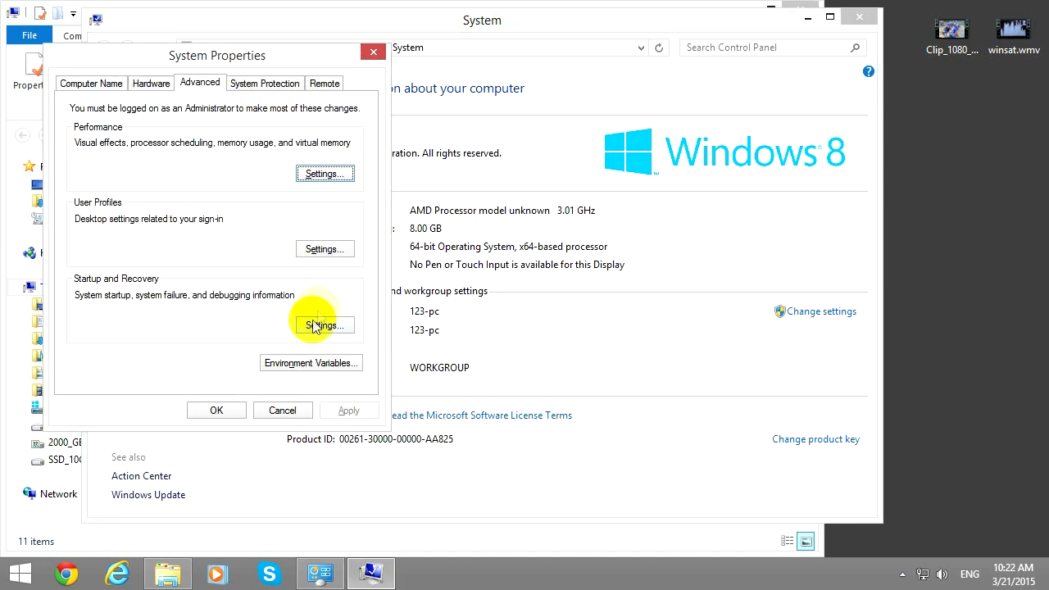
pyautogui.moveTo(325, 173)
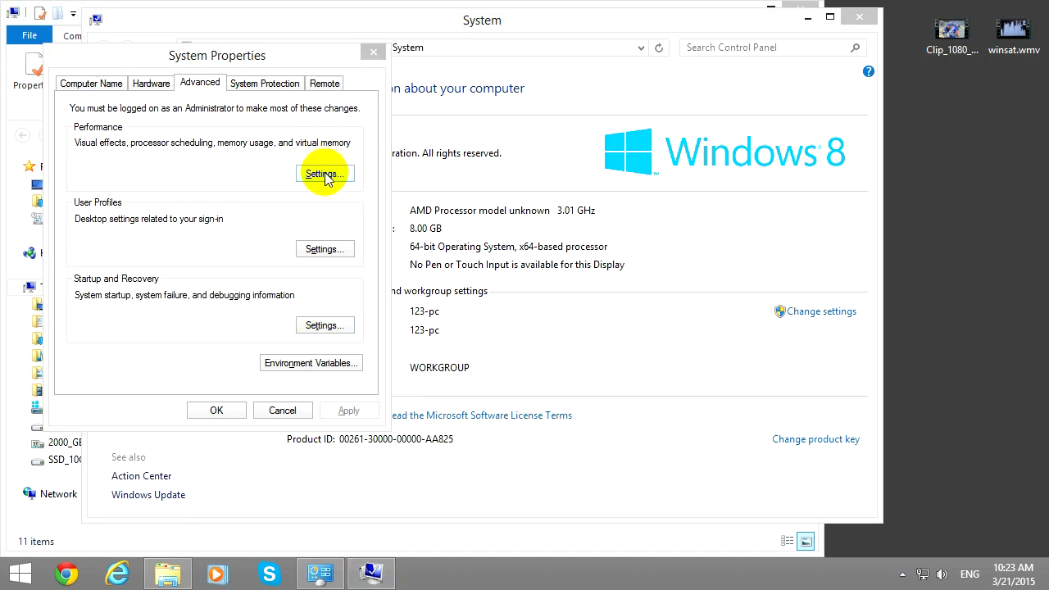
pyautogui.moveTo(116, 136)
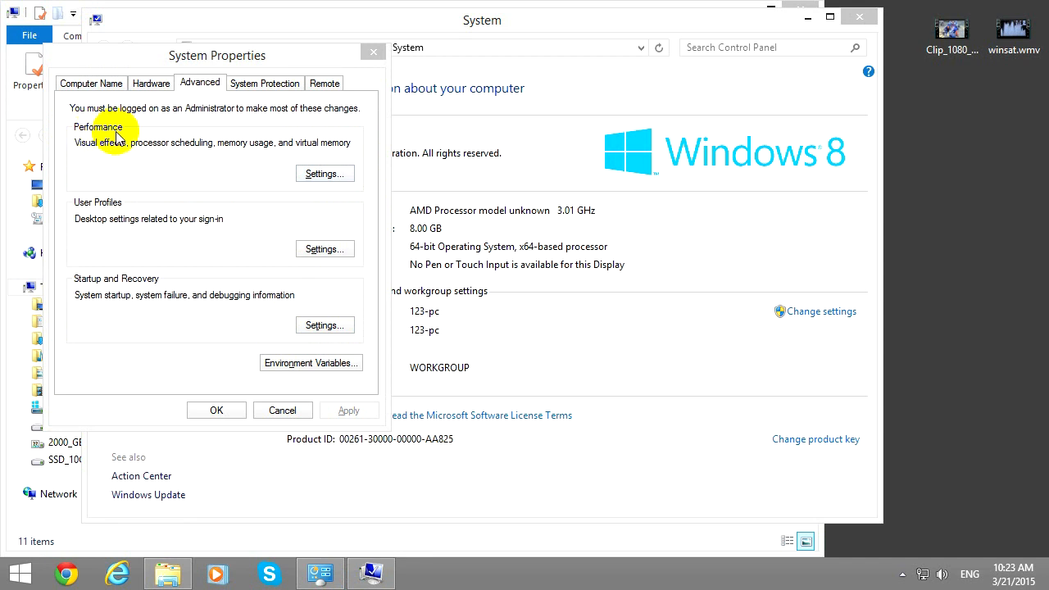
pyautogui.moveTo(325, 174)
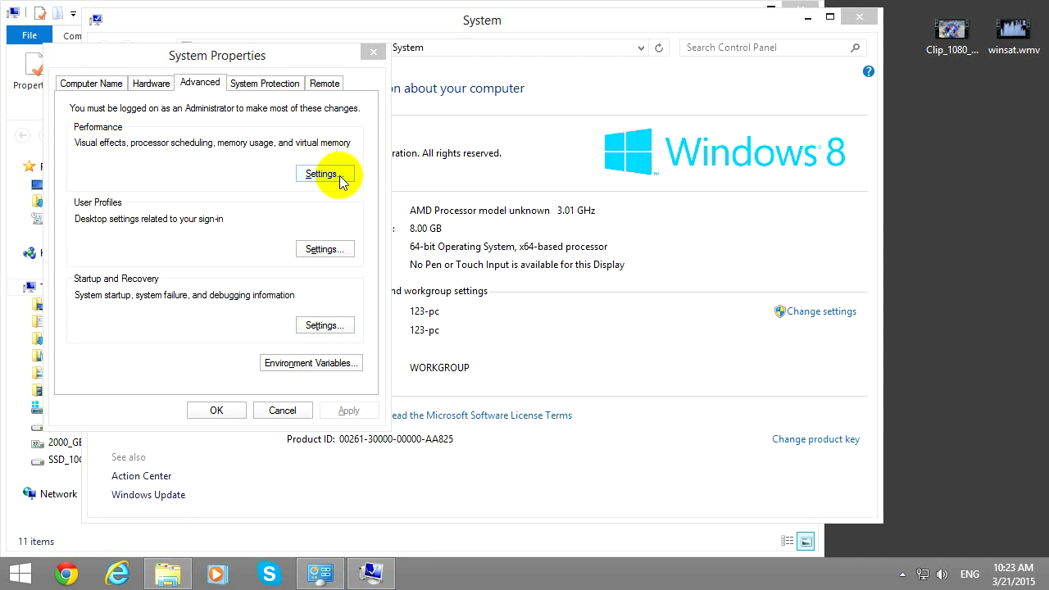
pyautogui.click(321, 174)
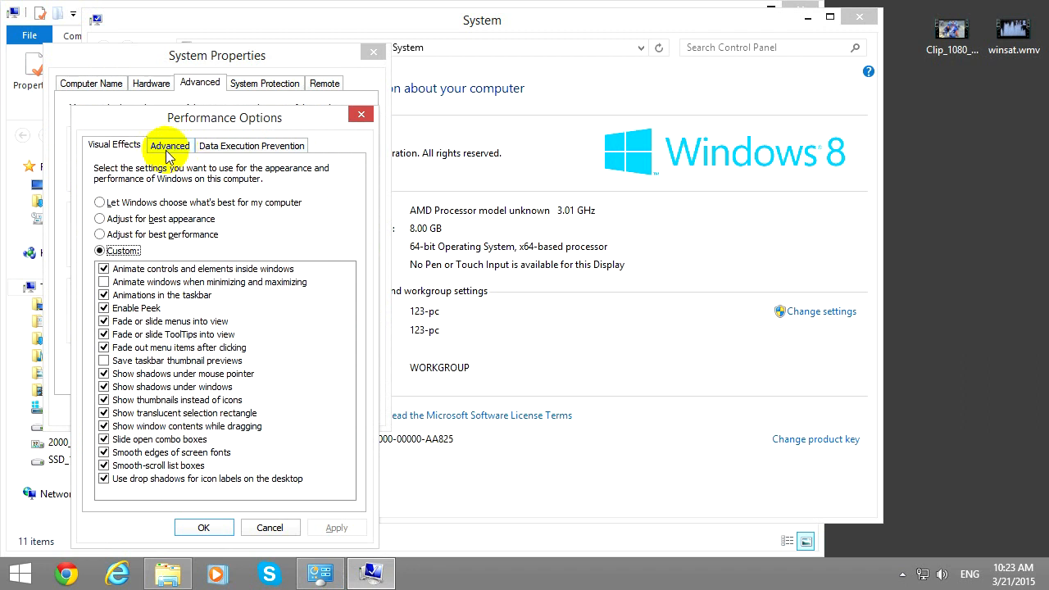
pyautogui.click(170, 144)
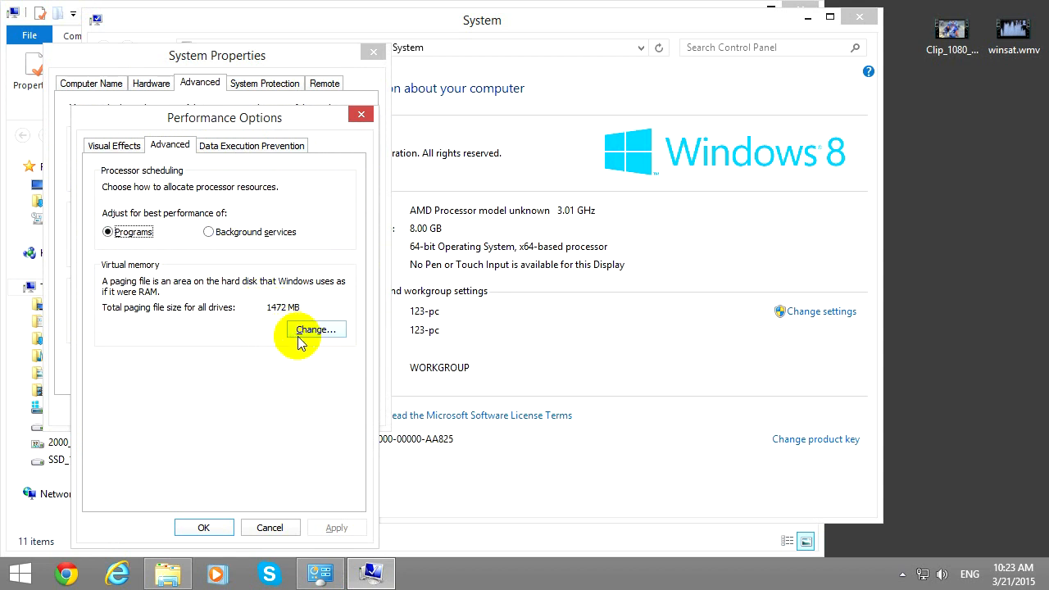
pyautogui.moveTo(124, 325)
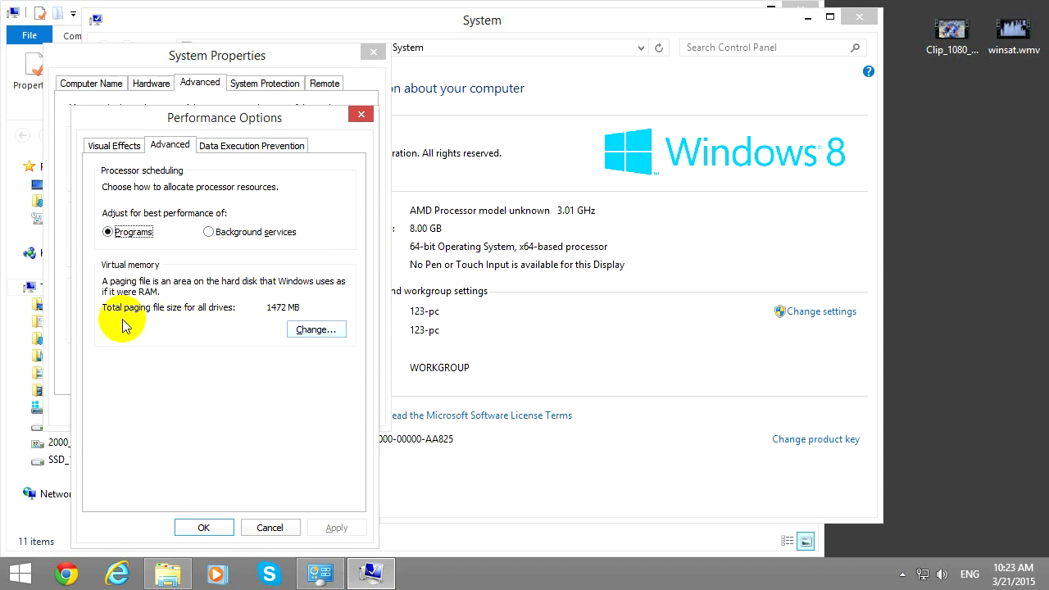
pyautogui.moveTo(187, 319)
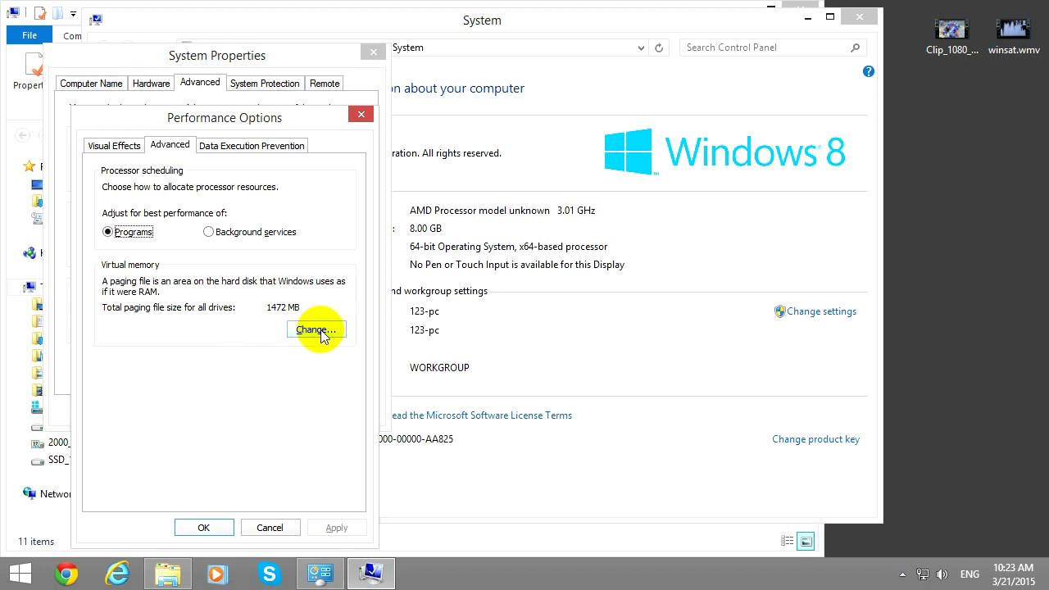
# Review the paging file settings of drives H, E and C in Virtual Memory
pyautogui.click(315, 330)
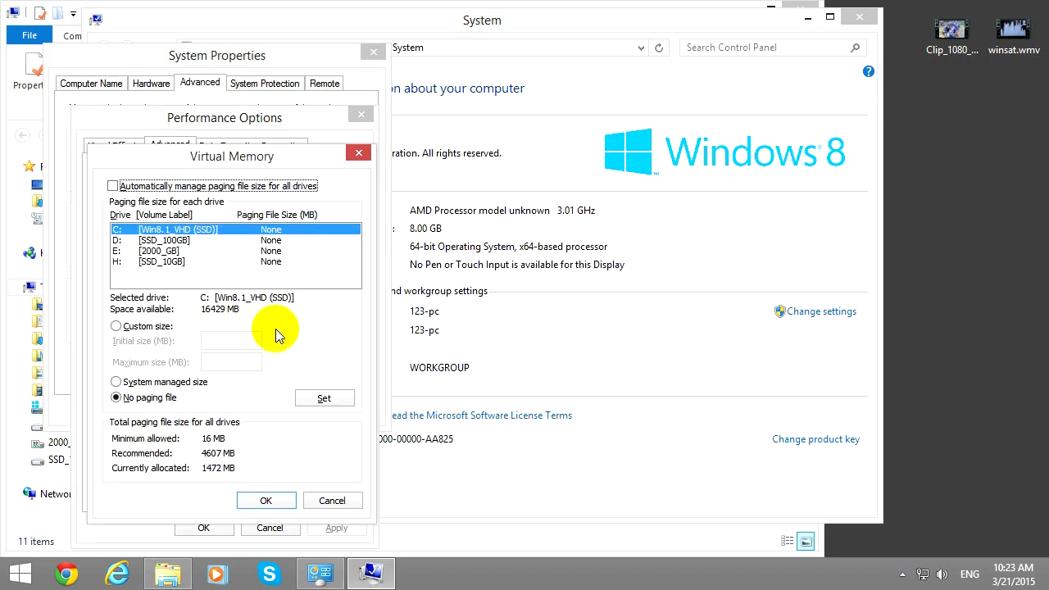
pyautogui.click(162, 240)
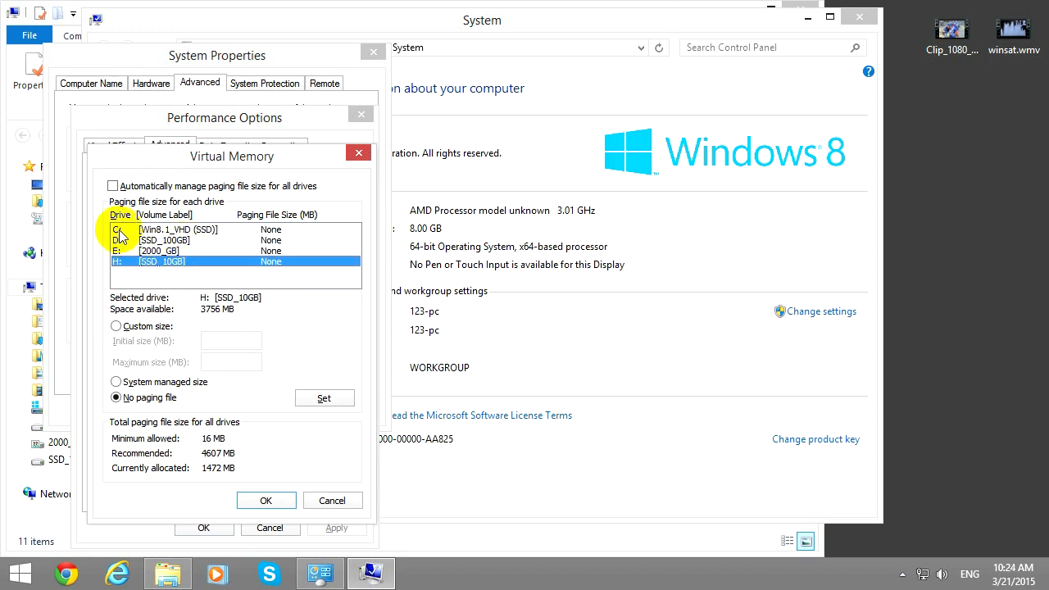
pyautogui.moveTo(123, 255)
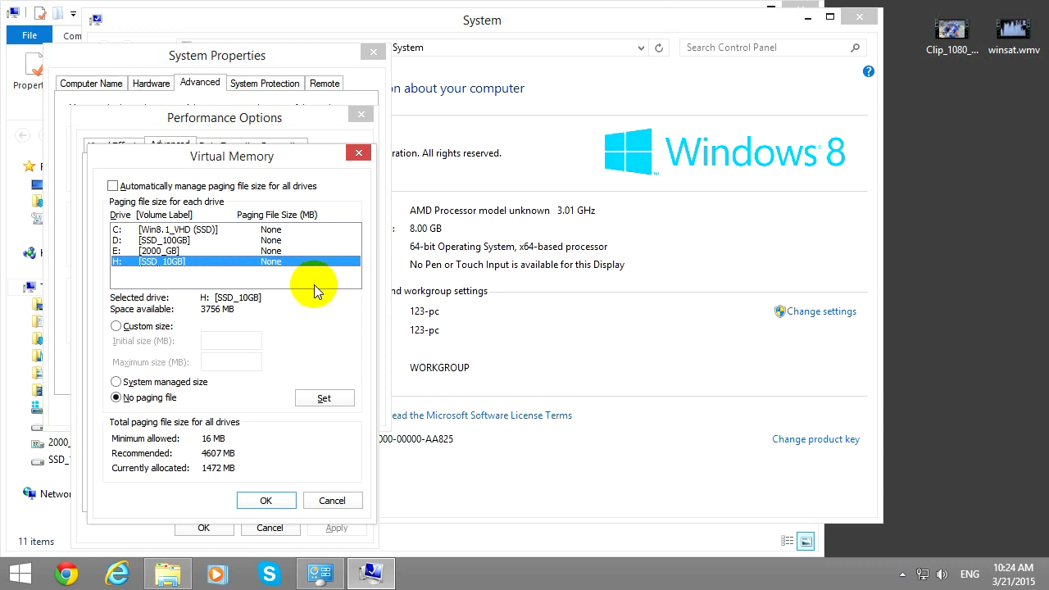
pyautogui.click(164, 249)
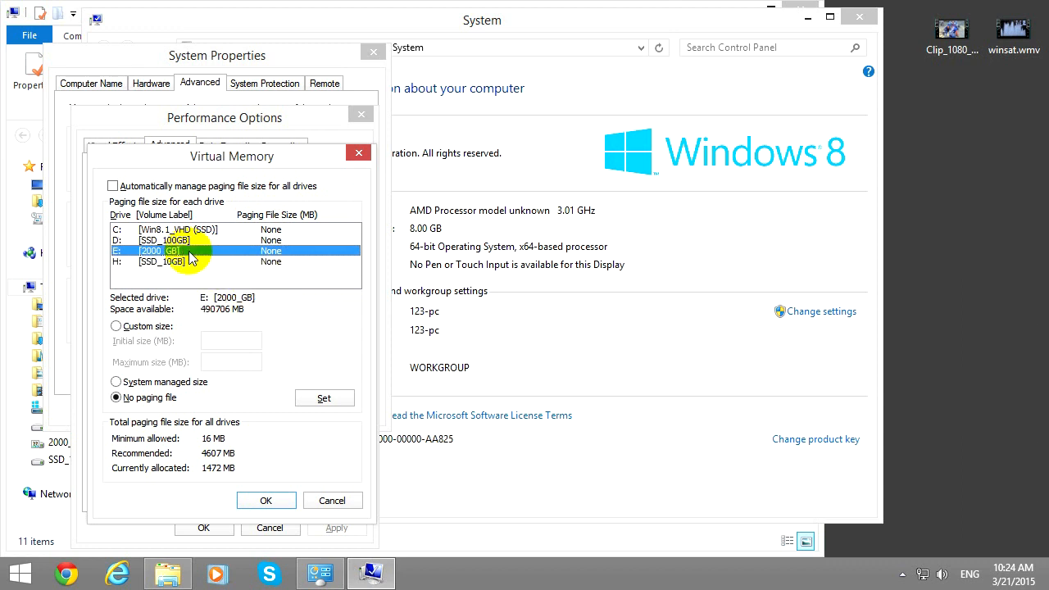
pyautogui.click(163, 230)
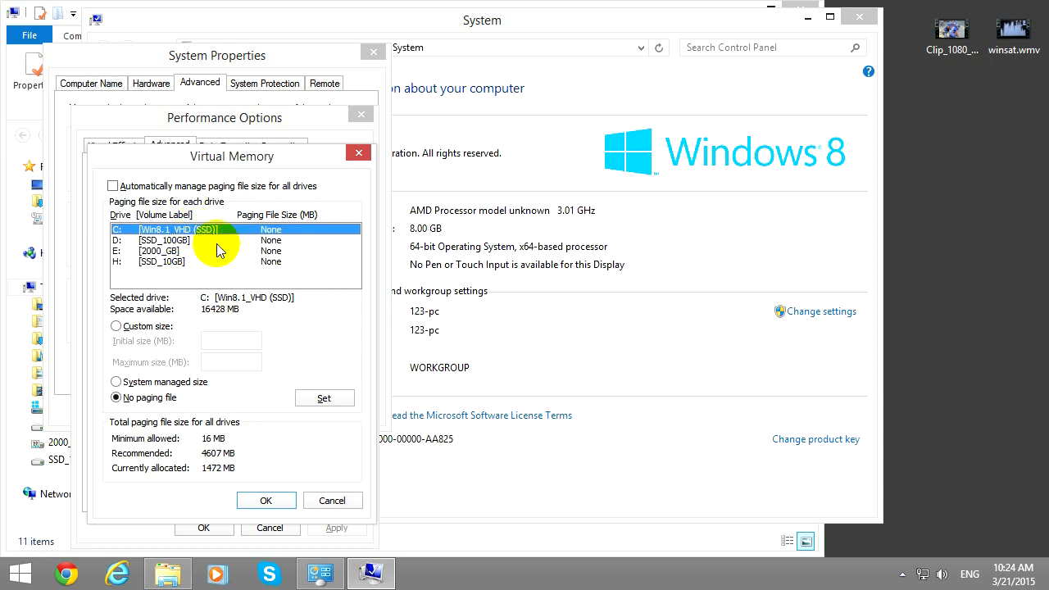
pyautogui.moveTo(271, 238)
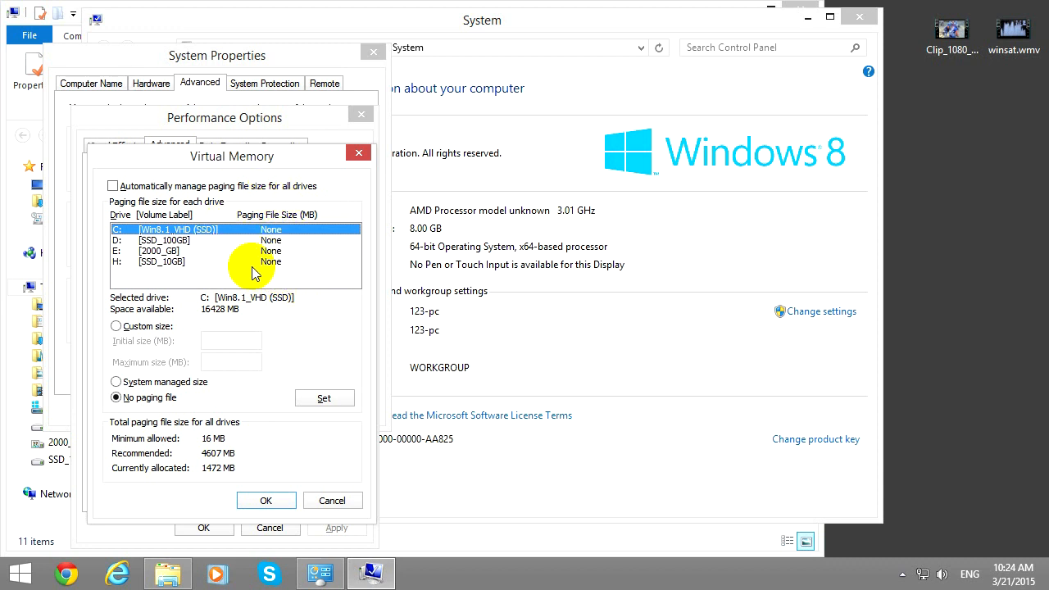
pyautogui.moveTo(263, 306)
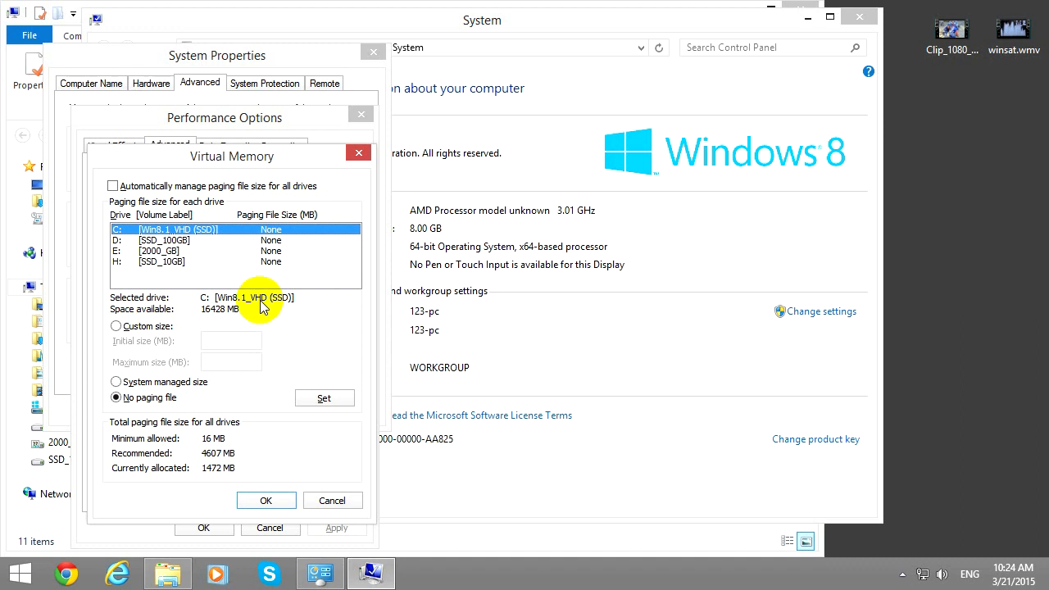
pyautogui.moveTo(167, 193)
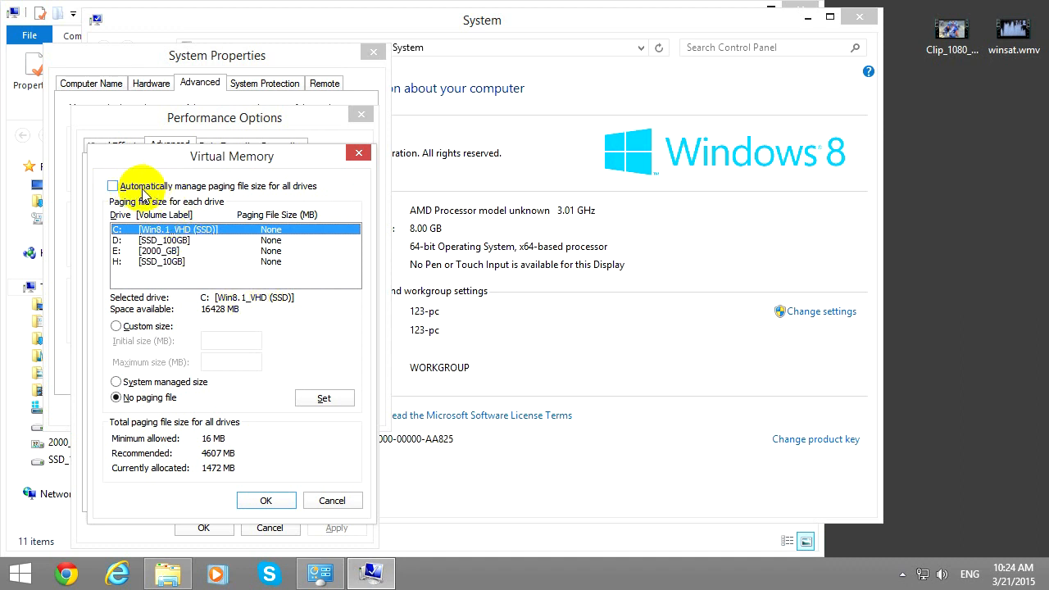
pyautogui.moveTo(236, 190)
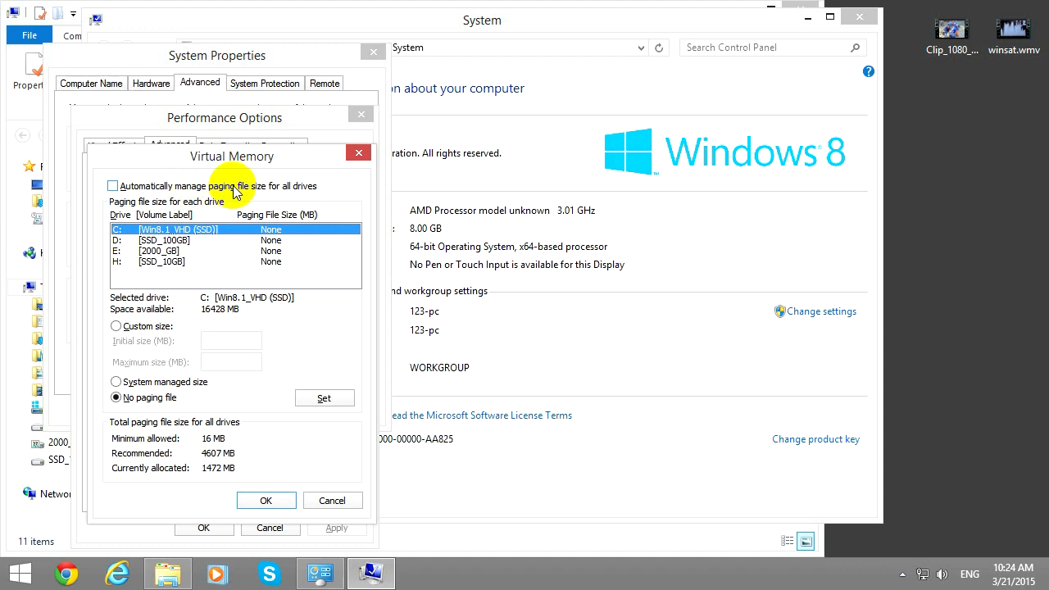
# Enable automatic paging file management for all drives and acknowledge the restart notice
pyautogui.click(114, 185)
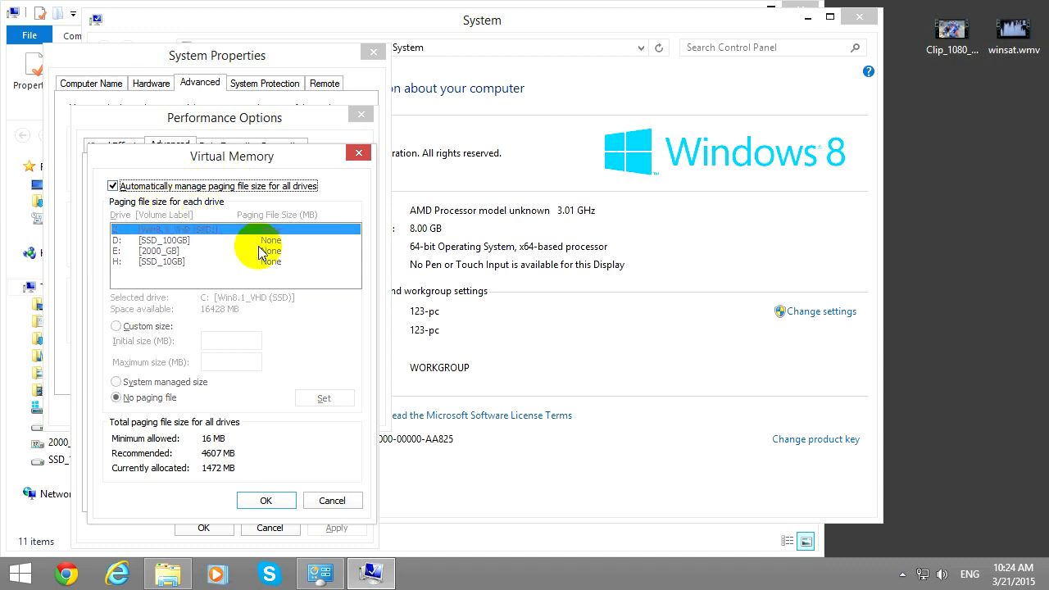
pyautogui.moveTo(266, 502)
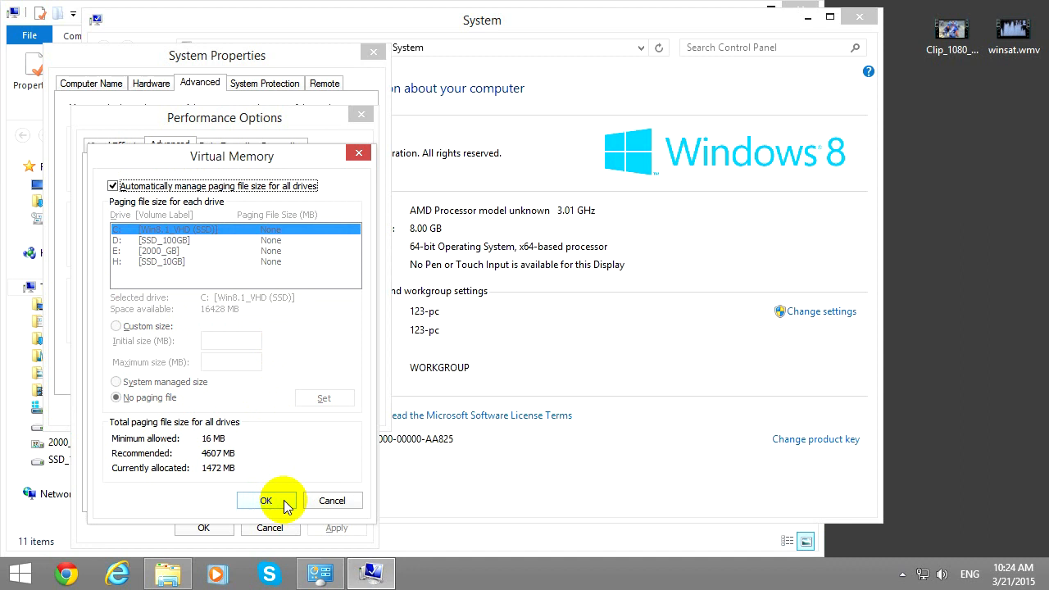
pyautogui.click(266, 502)
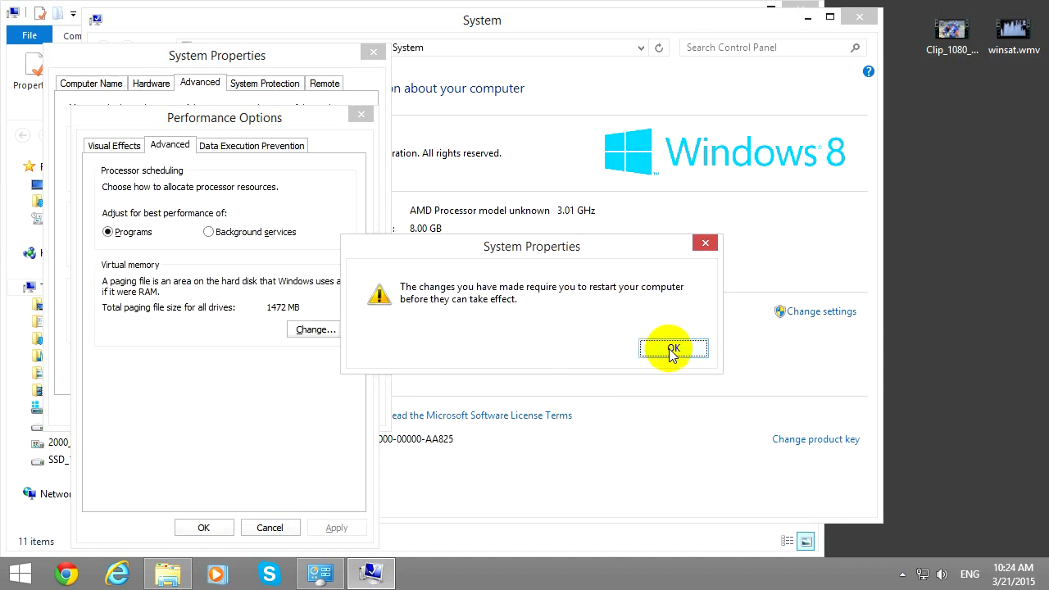
pyautogui.click(672, 348)
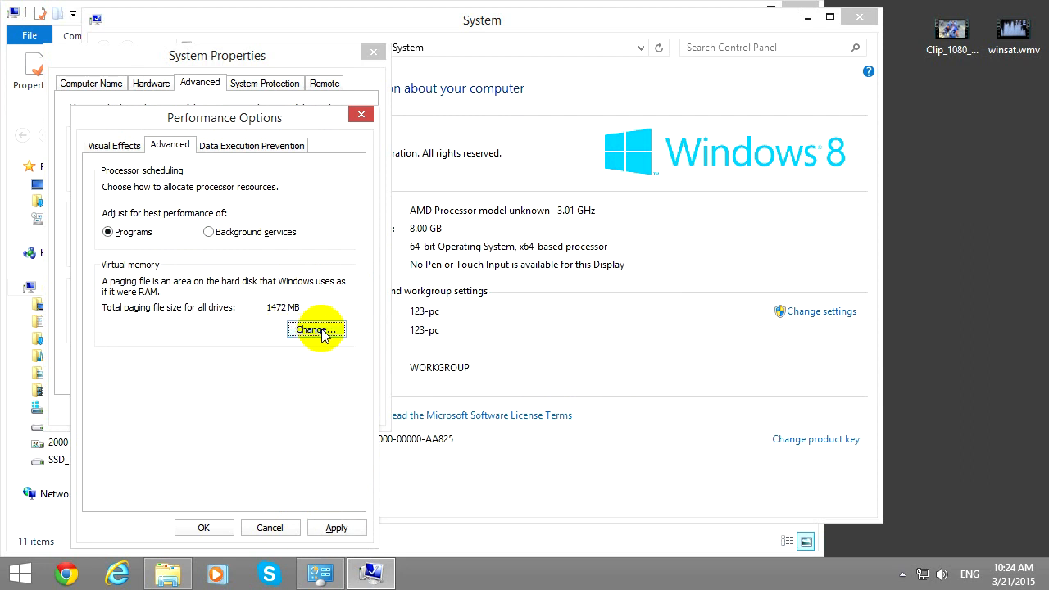
# Turn off automatic management and give drive D a system-managed paging file
pyautogui.click(317, 329)
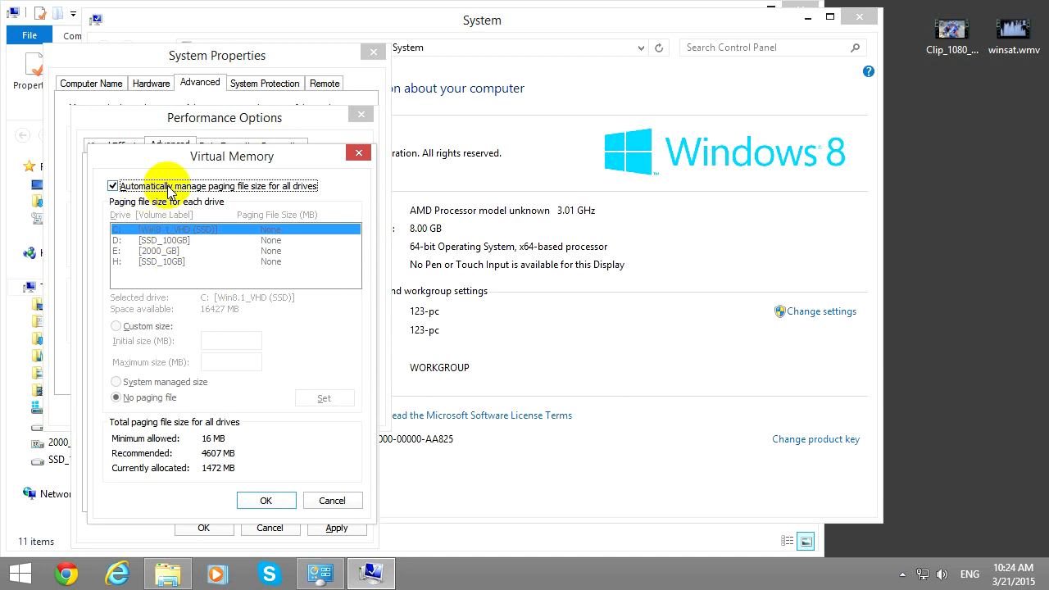
pyautogui.click(113, 187)
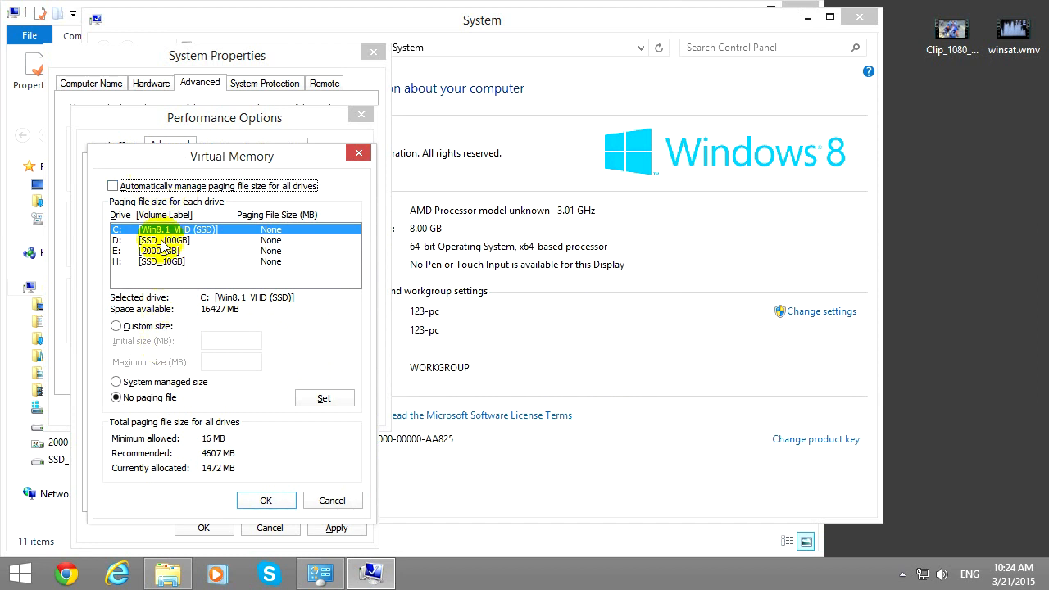
pyautogui.click(163, 239)
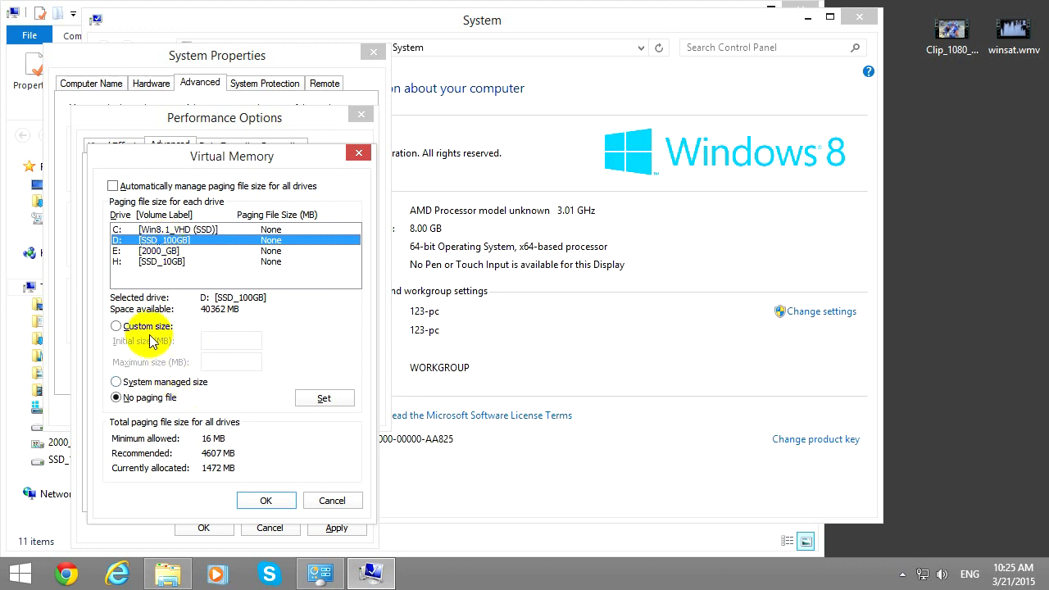
pyautogui.moveTo(155, 392)
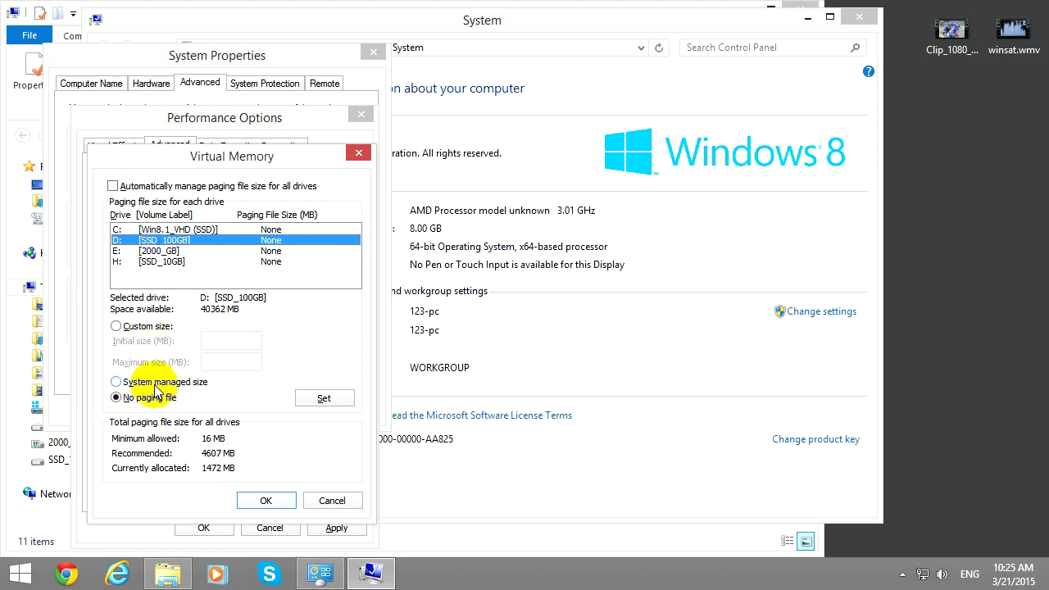
pyautogui.click(115, 382)
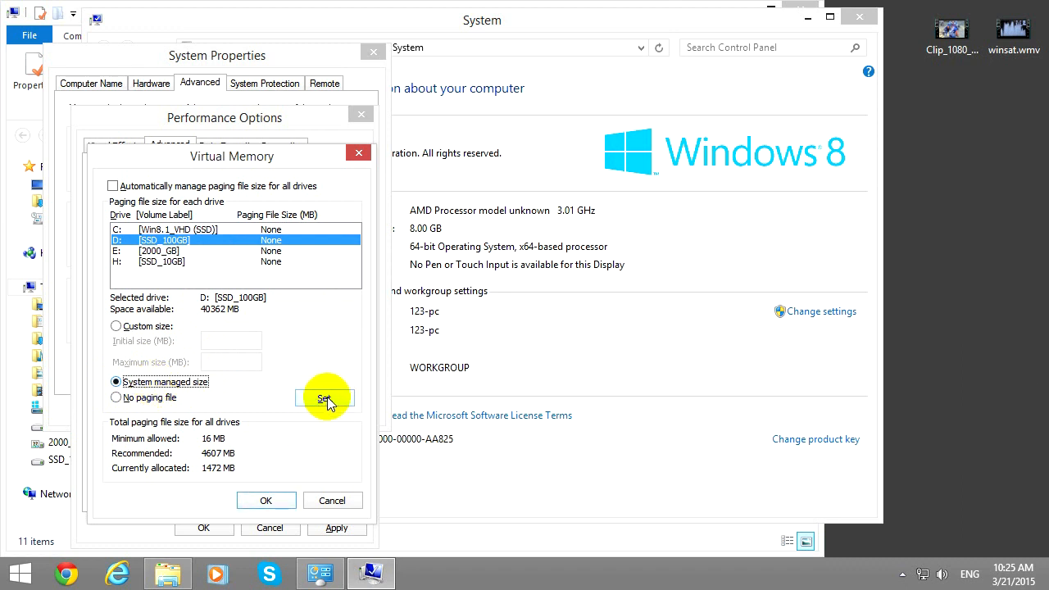
pyautogui.click(325, 398)
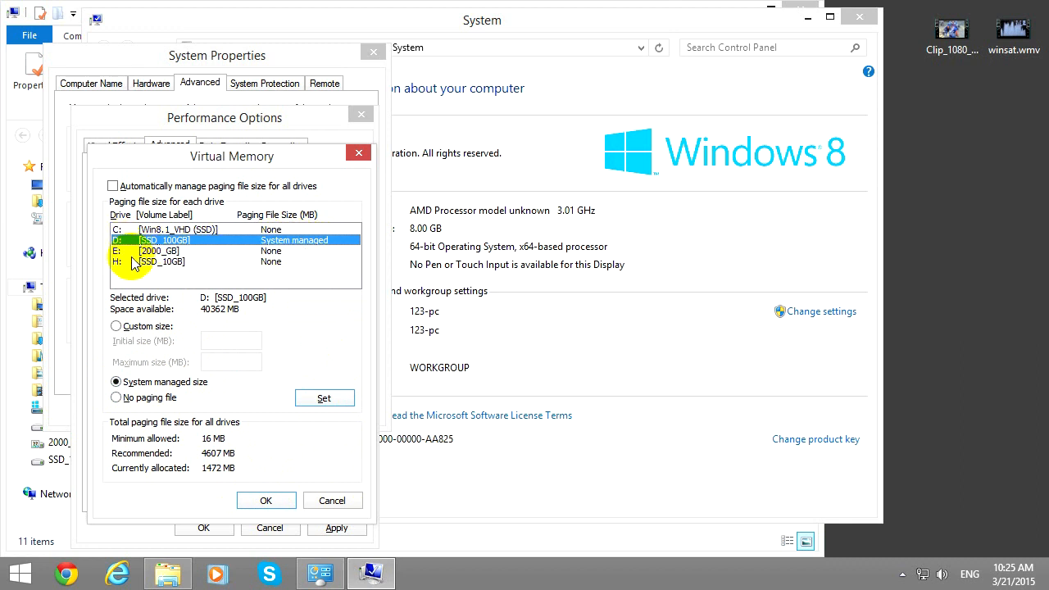
# Check drives E and H, confirm the settings and acknowledge the restart notice
pyautogui.click(164, 230)
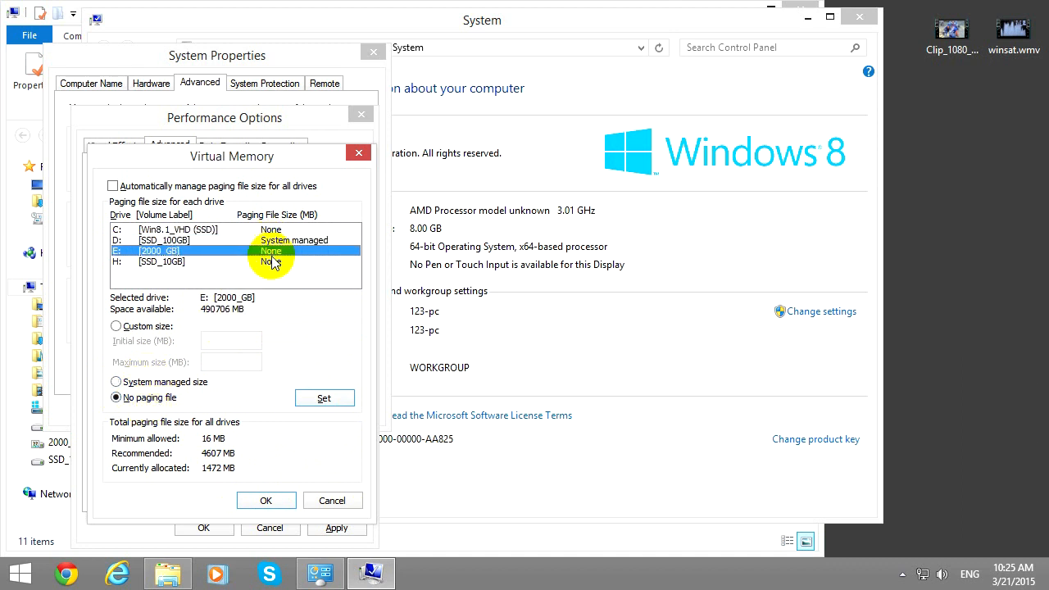
pyautogui.click(236, 262)
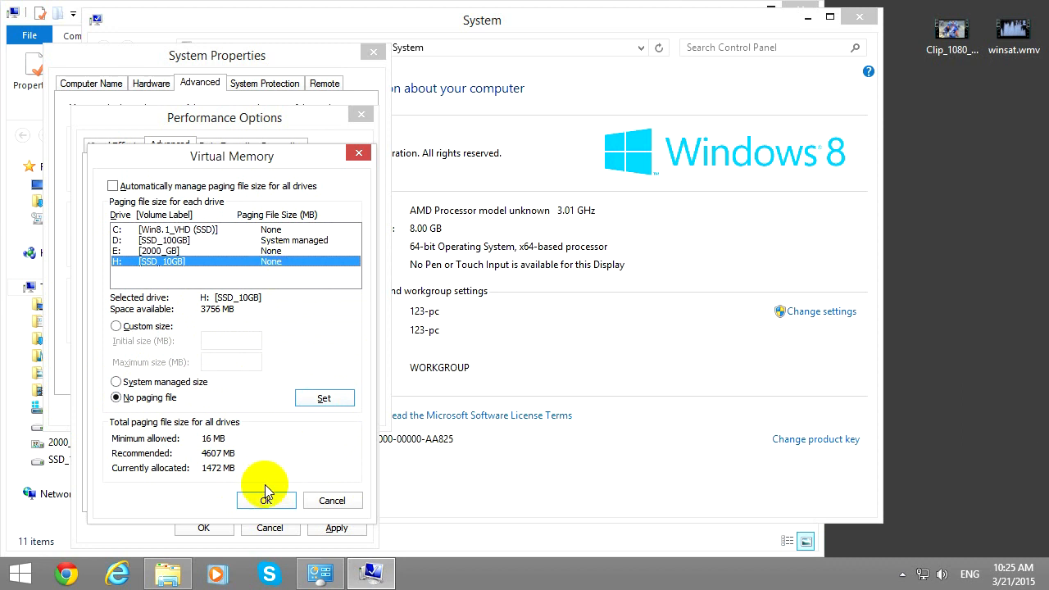
pyautogui.click(265, 500)
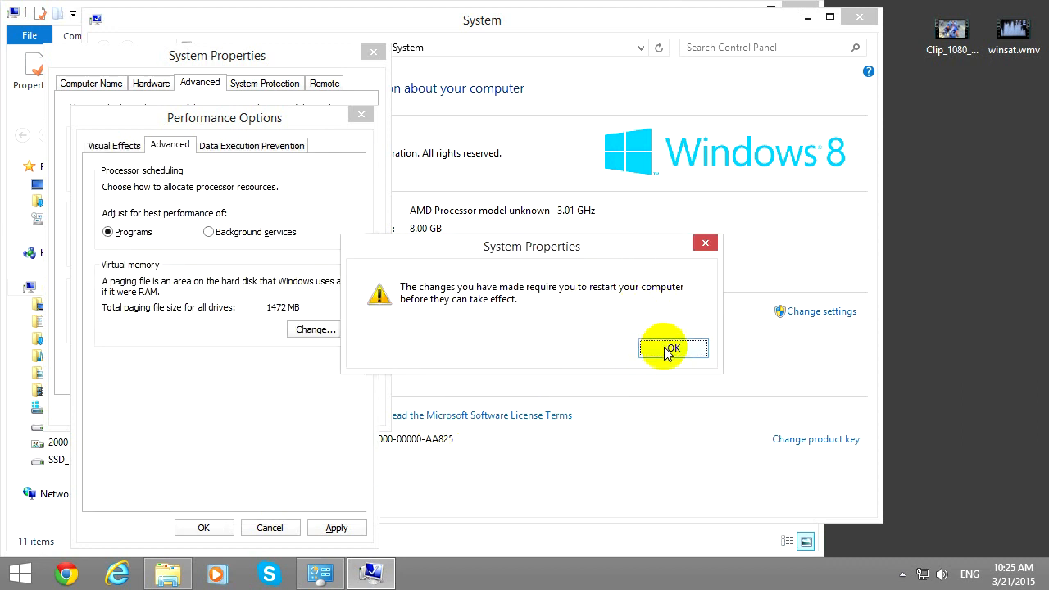
pyautogui.click(672, 347)
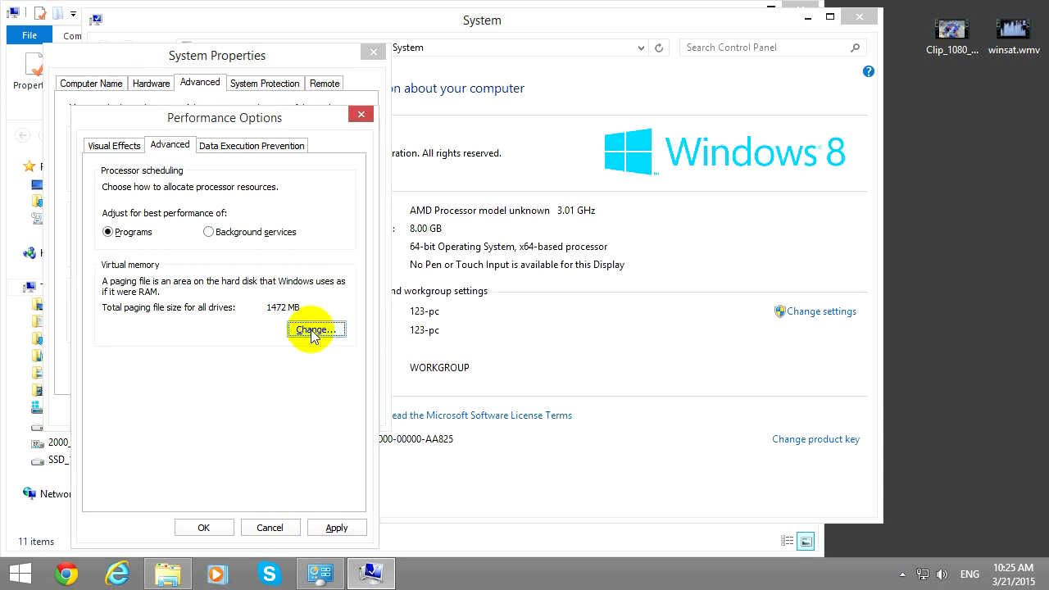
# Set drive D to have no paging file
pyautogui.click(315, 328)
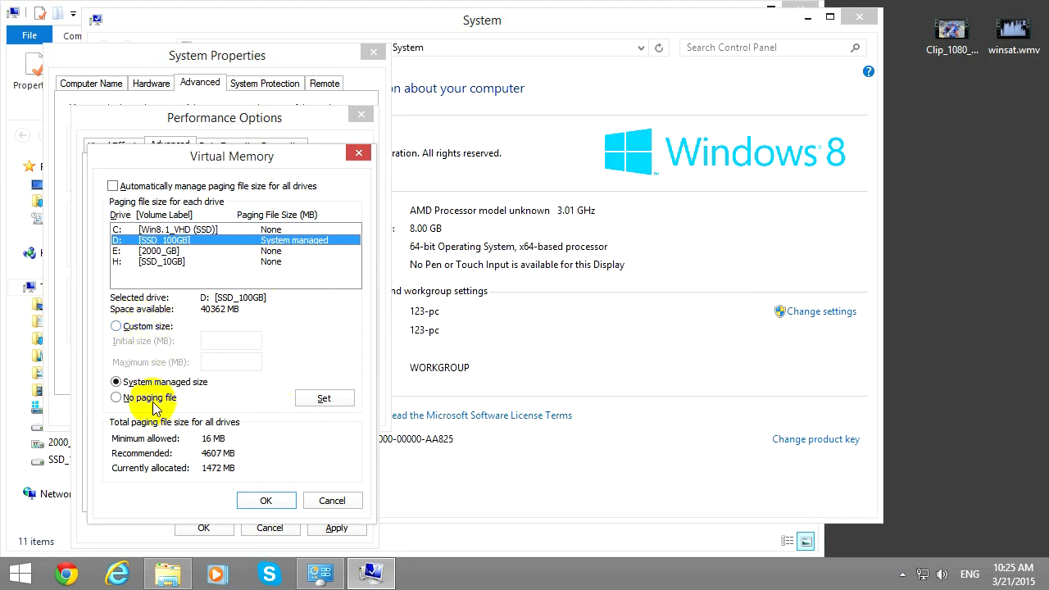
pyautogui.click(115, 398)
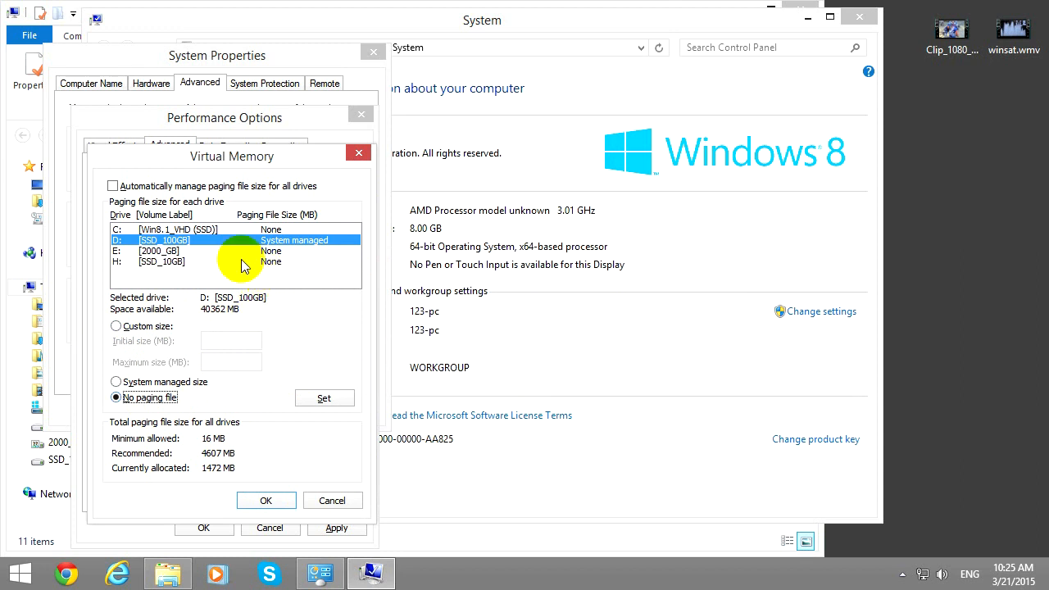
pyautogui.moveTo(287, 385)
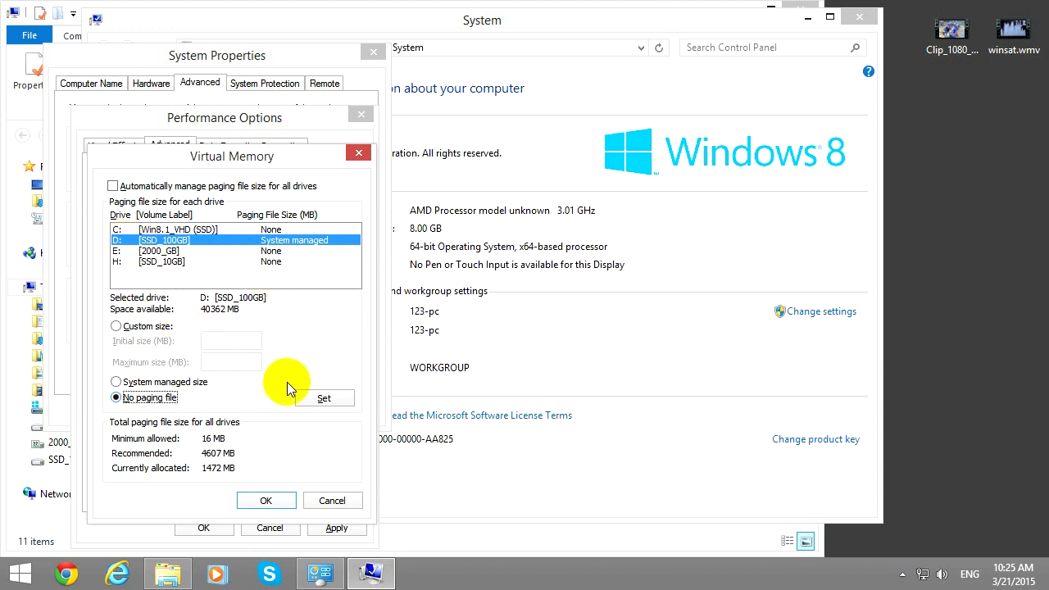
pyautogui.click(325, 399)
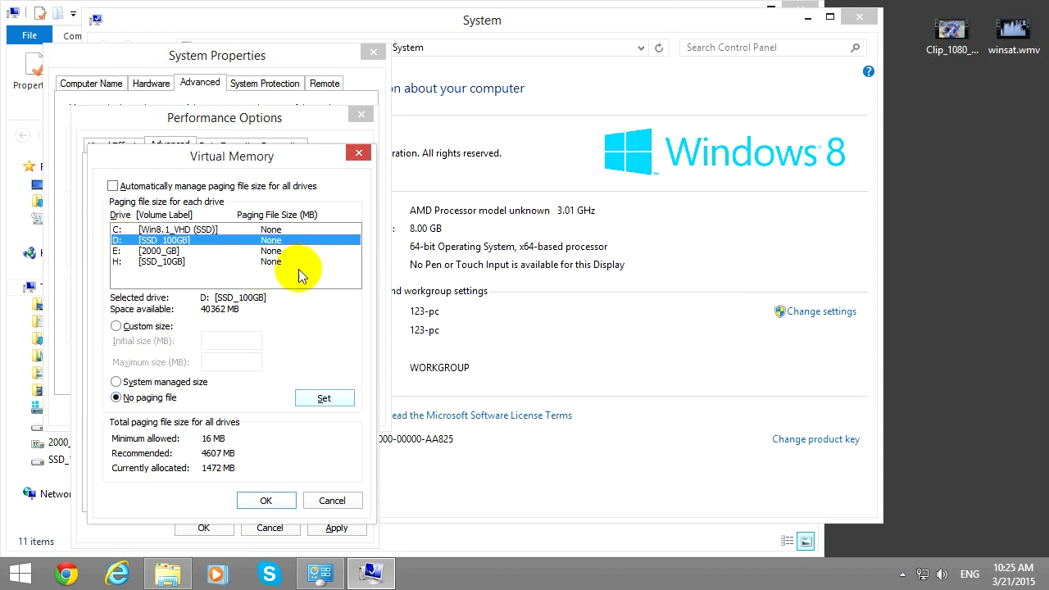
pyautogui.moveTo(295, 246)
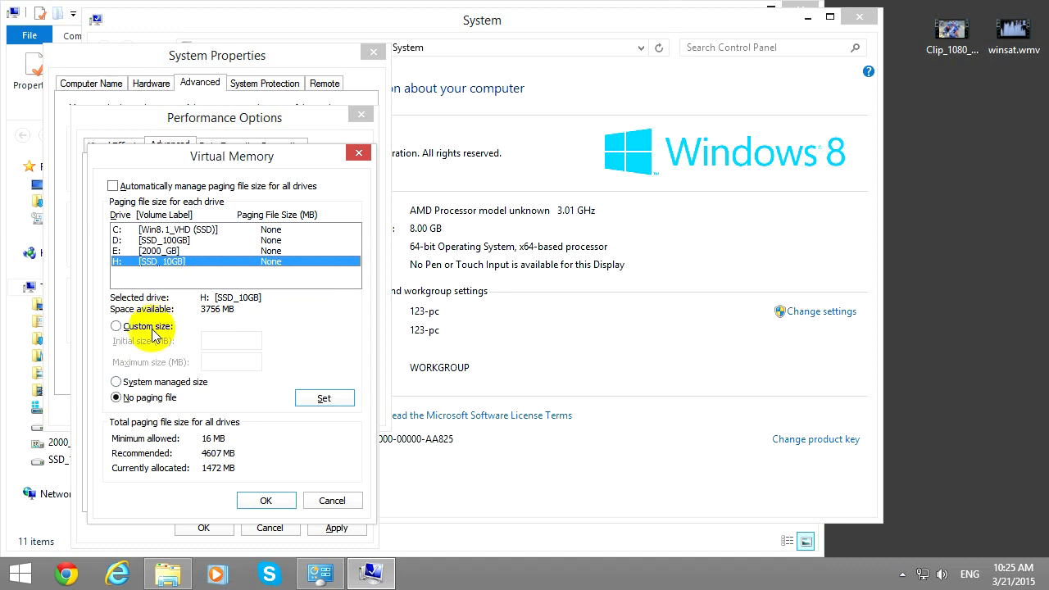
# Give drive H a custom 200–2000 MB paging file and confirm, totalling 1672 MB
pyautogui.click(115, 326)
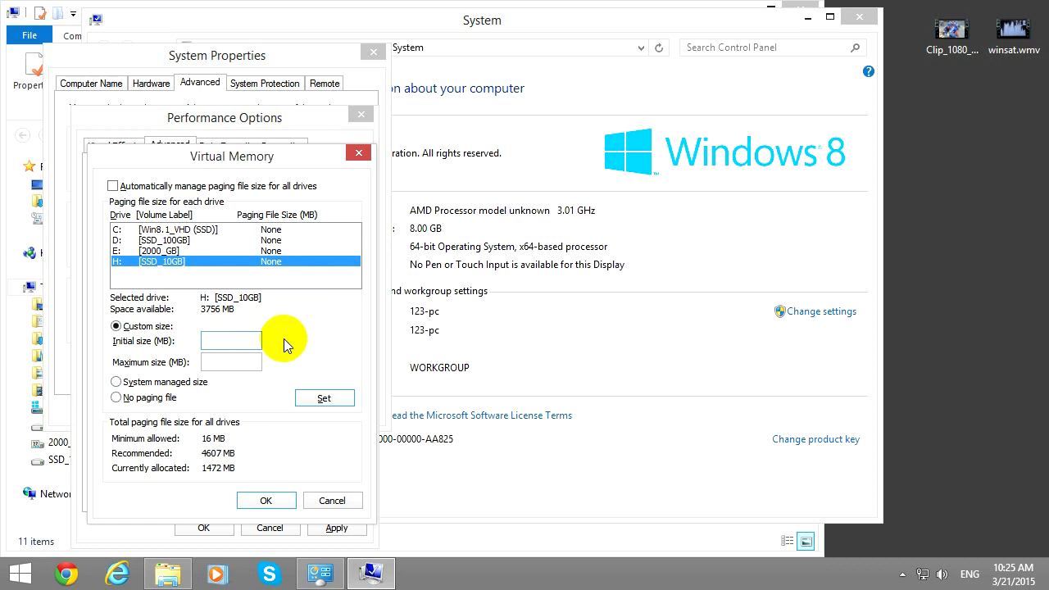
pyautogui.write('200')
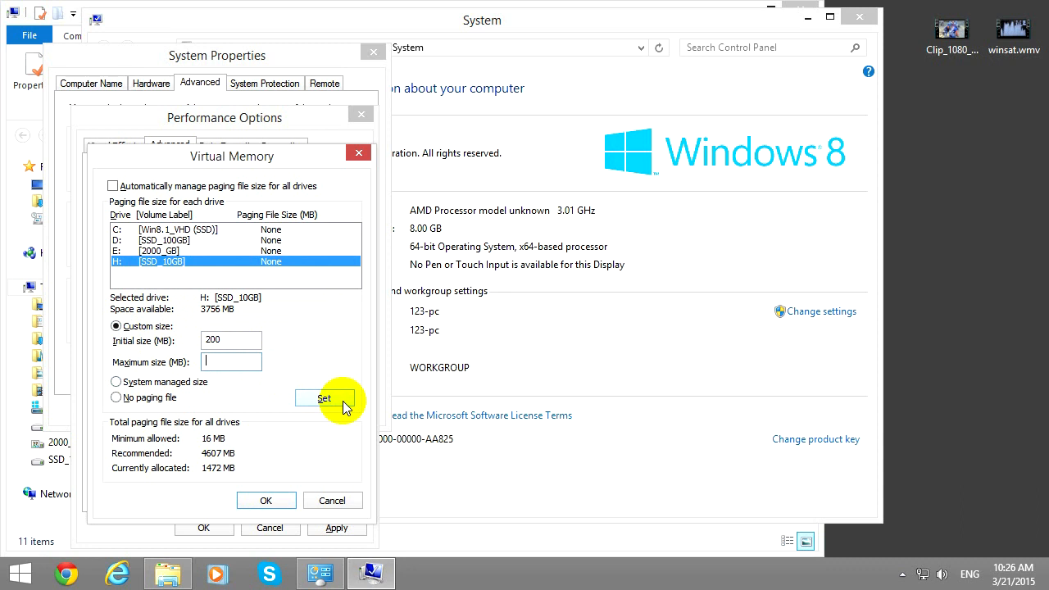
pyautogui.write('2000')
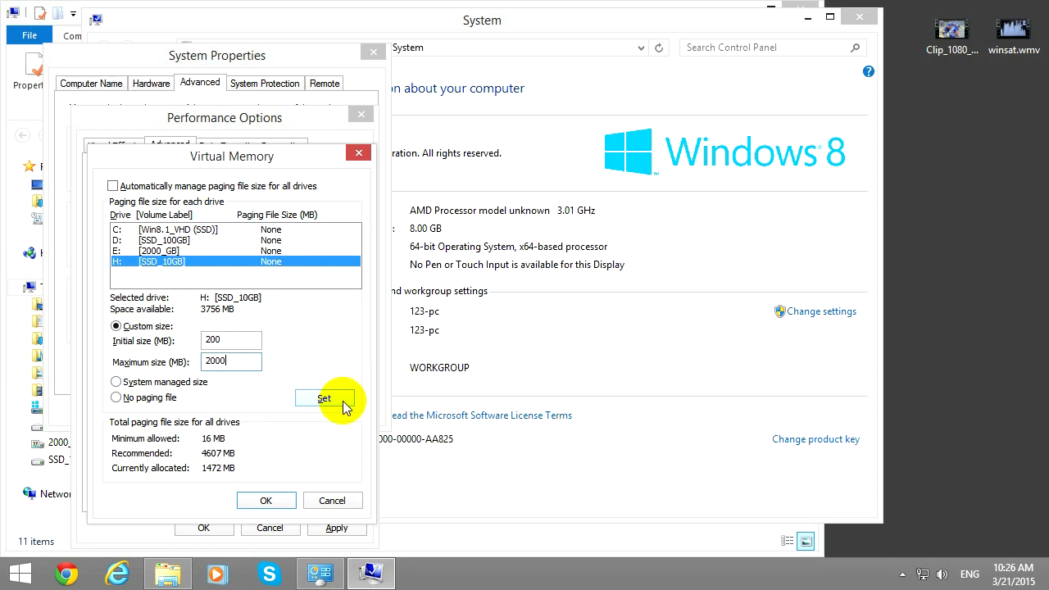
pyautogui.click(325, 398)
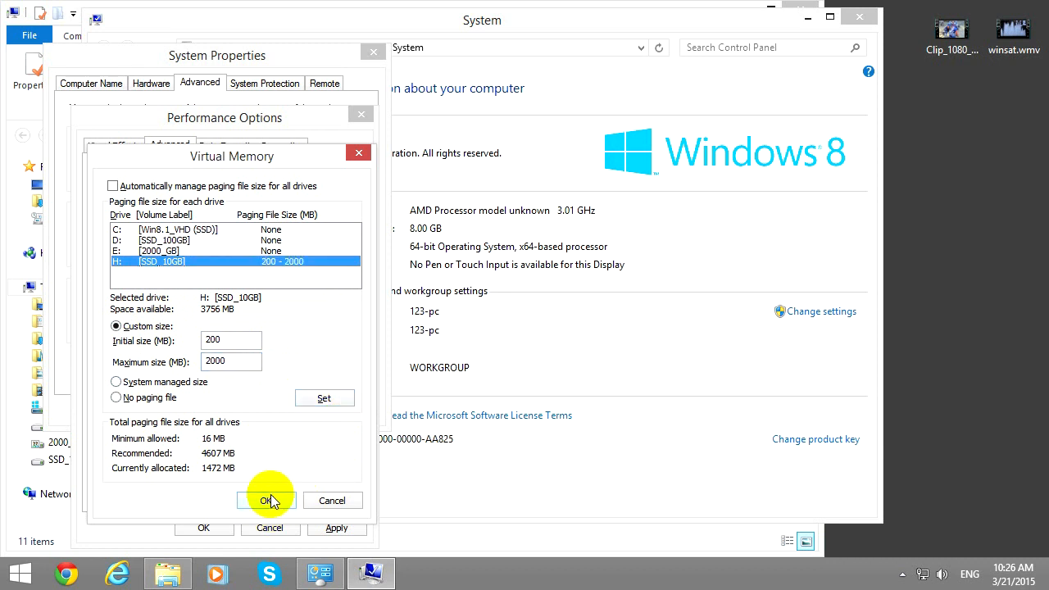
pyautogui.click(270, 500)
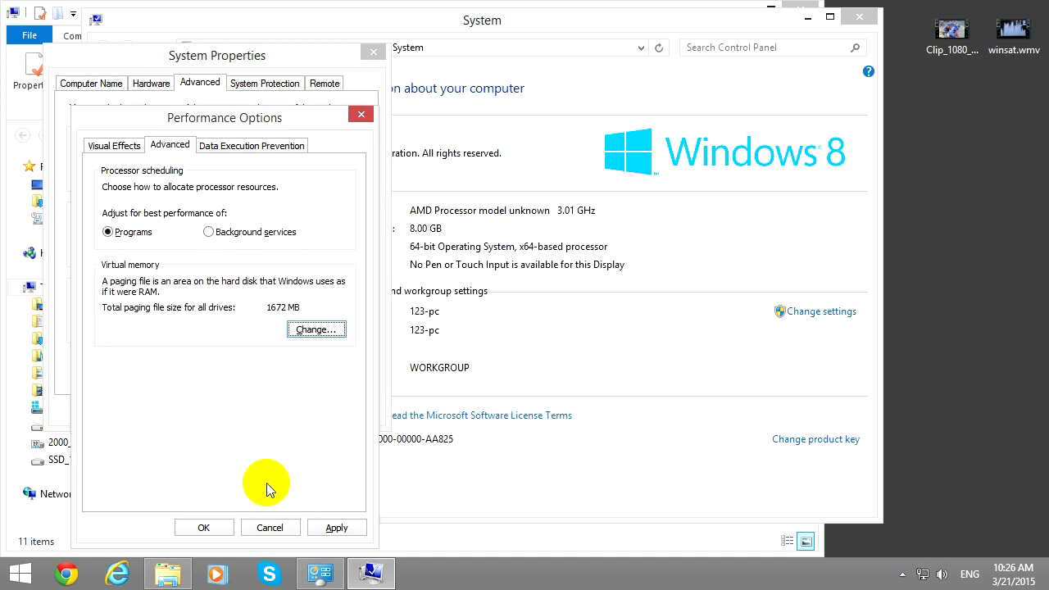
# Apply the changes and restart the computer immediately to take effect
pyautogui.click(203, 528)
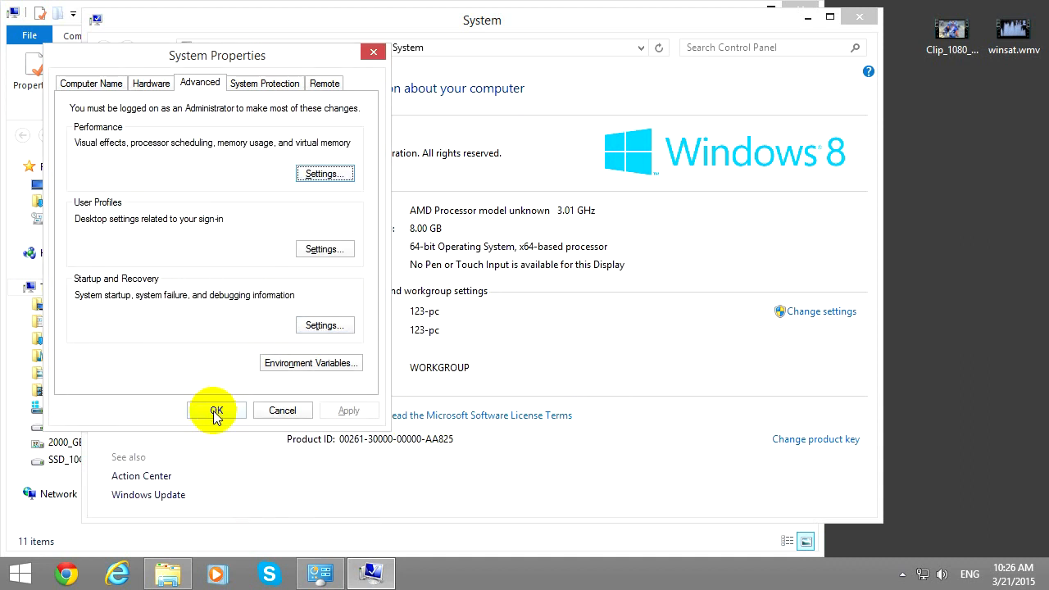
pyautogui.click(217, 410)
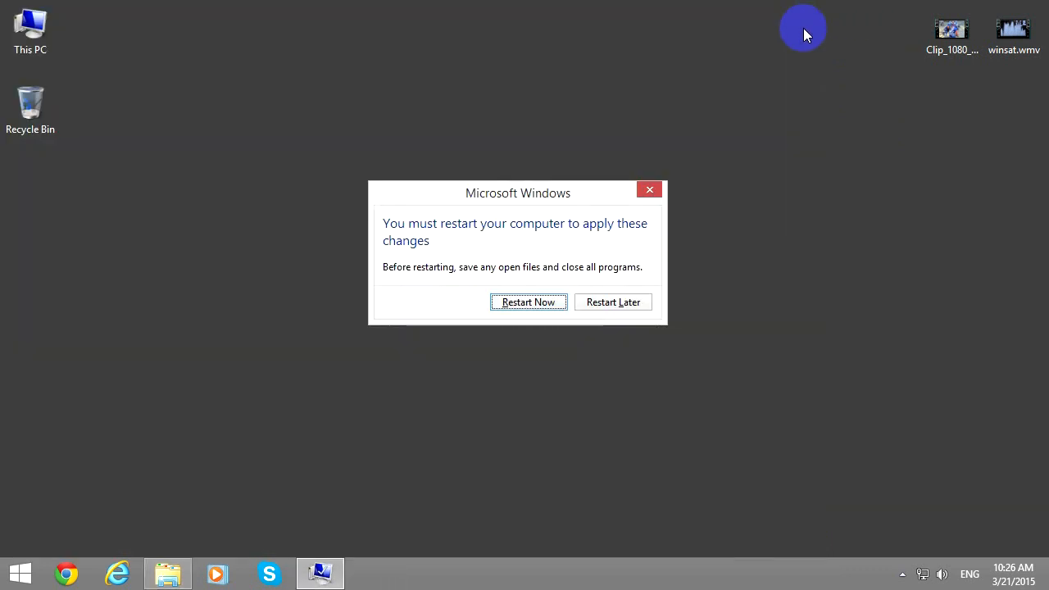
pyautogui.moveTo(528, 302)
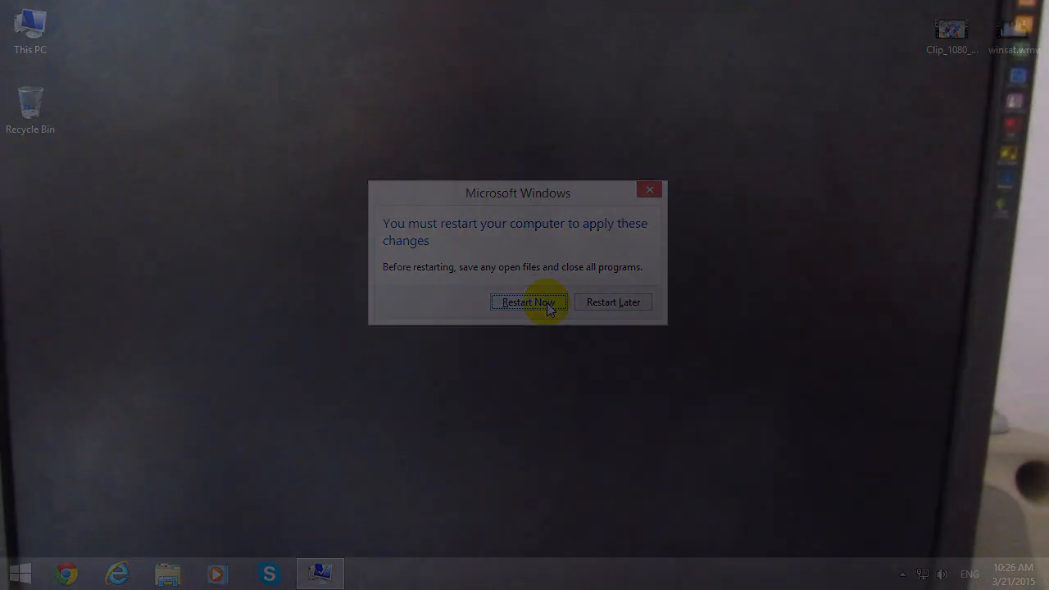
pyautogui.click(527, 302)
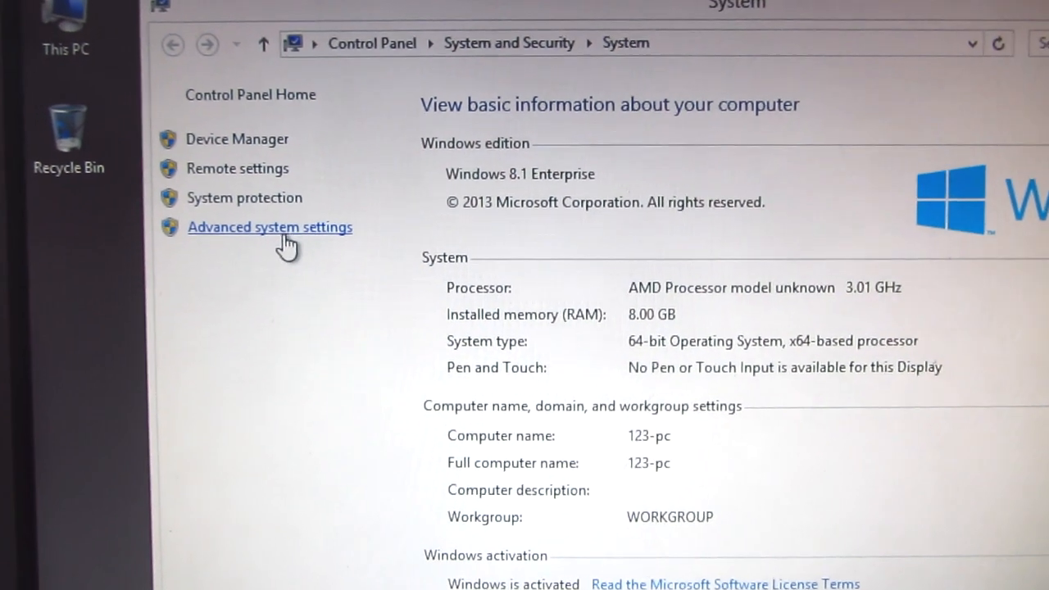
pyautogui.click(269, 226)
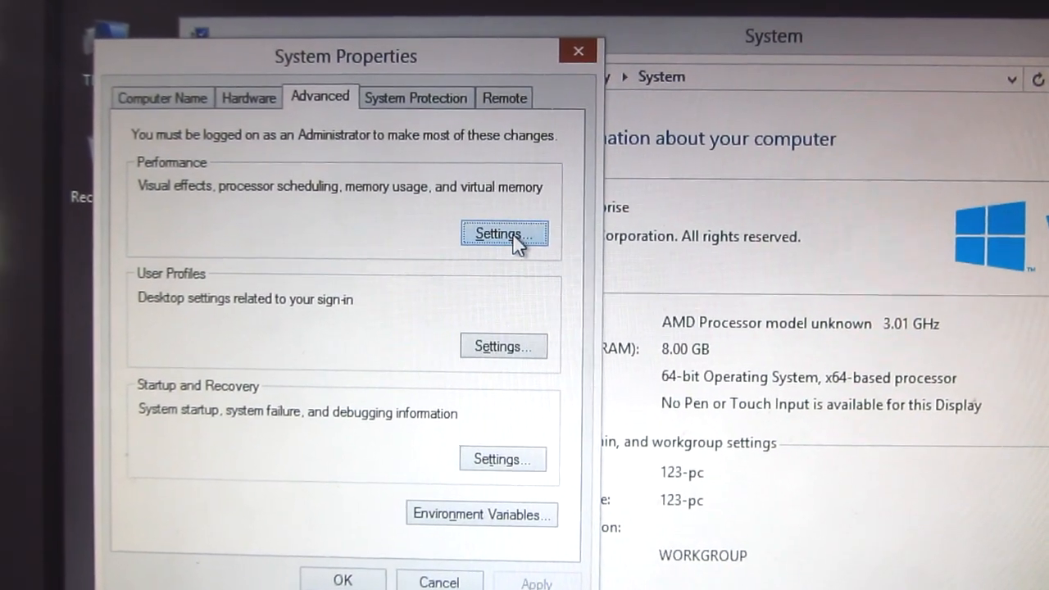
pyautogui.click(504, 233)
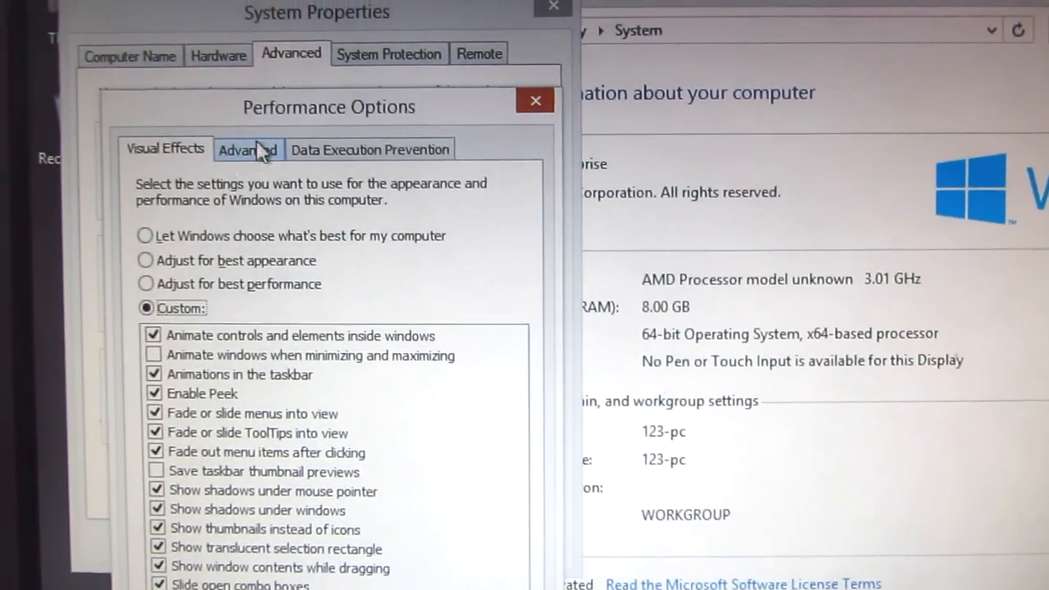
pyautogui.click(249, 149)
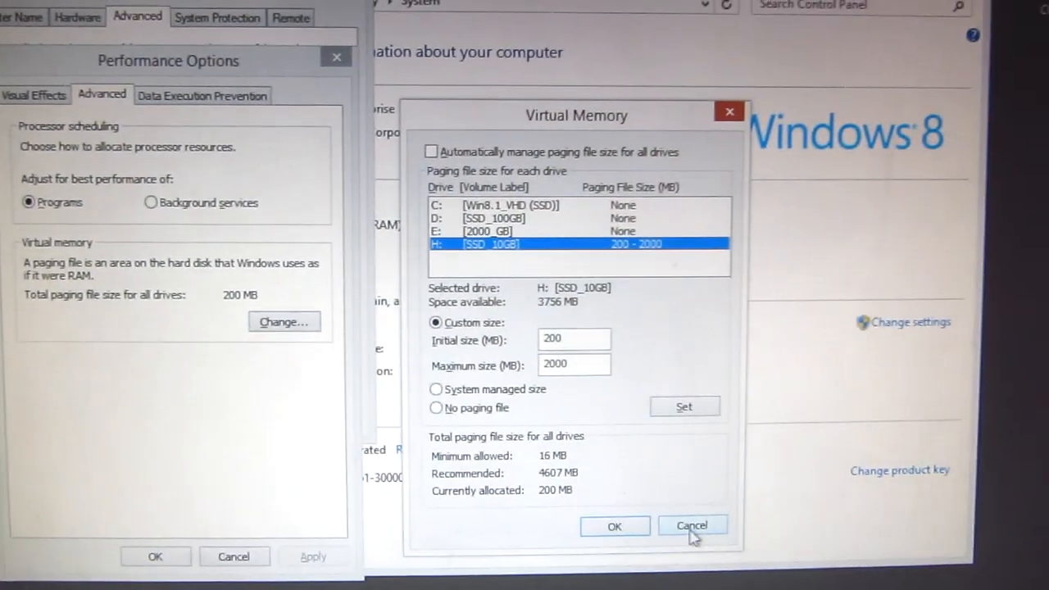
pyautogui.click(692, 524)
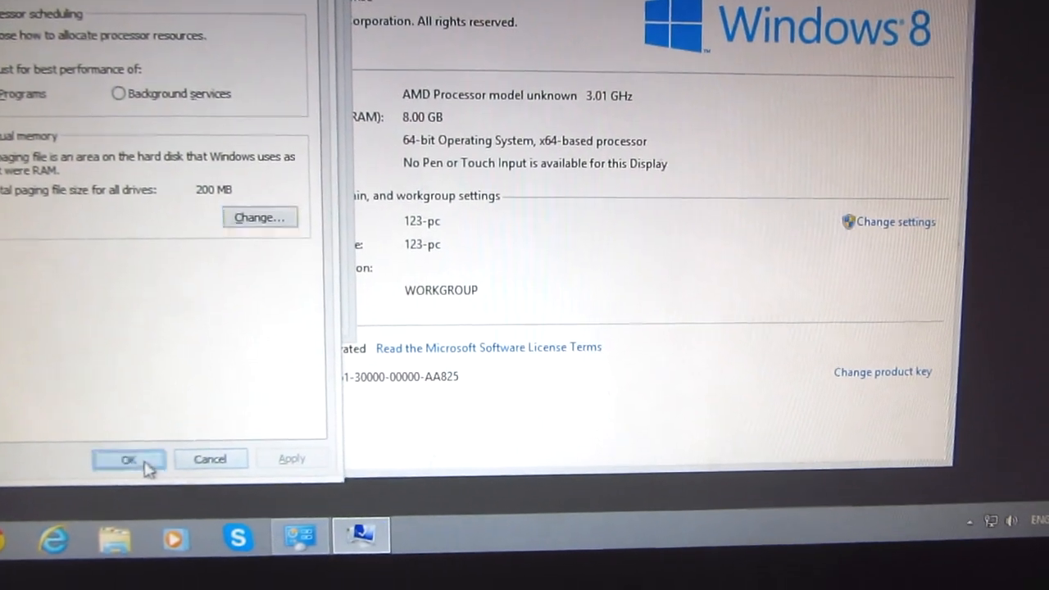
pyautogui.click(128, 459)
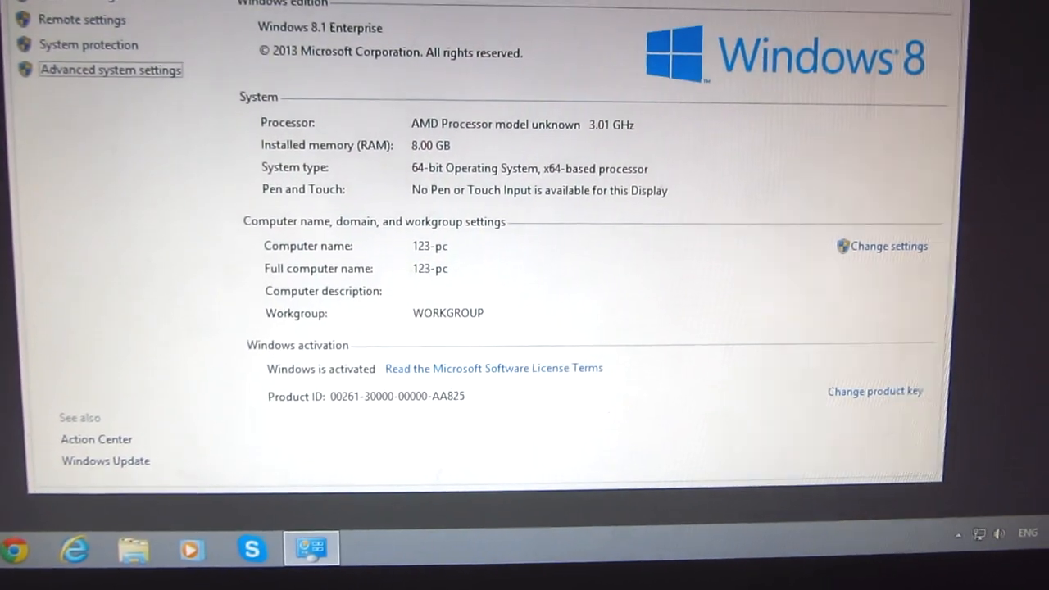